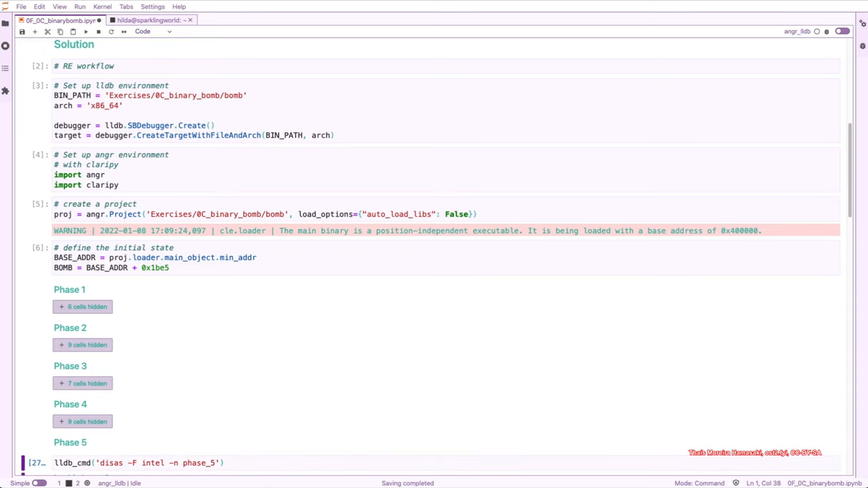
Step: Inspect the phase_5 disassembly, marking the array.3471 load and the call at offset 39
scroll(down, 3)
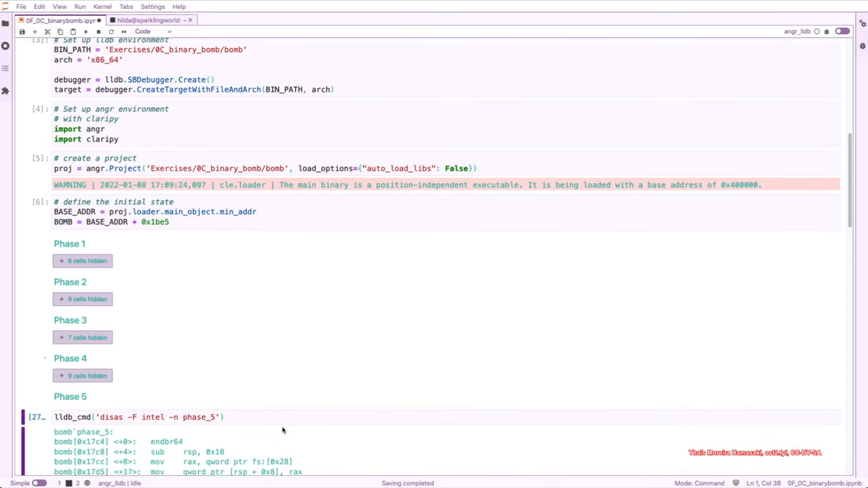
scroll(down, 3)
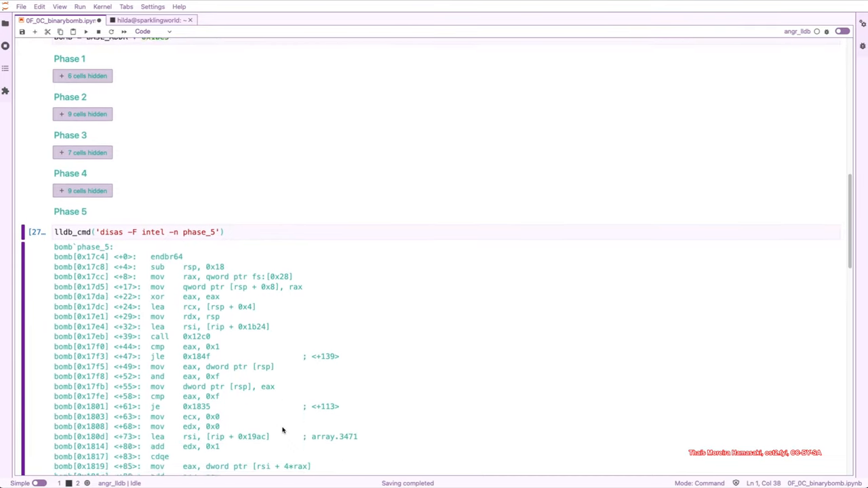
scroll(down, 3)
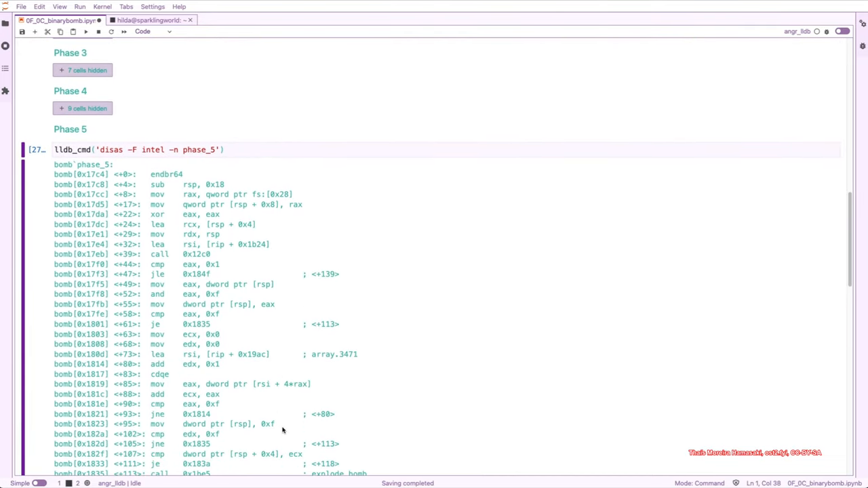
scroll(down, 3)
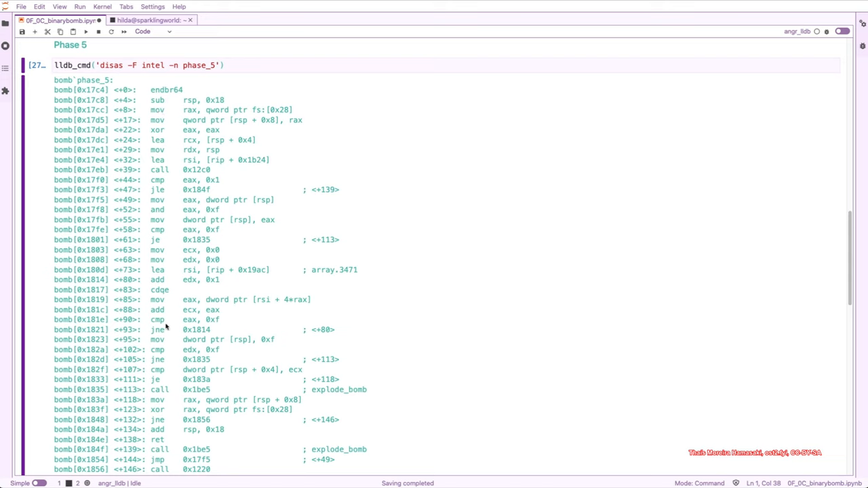
mouse_move(397, 377)
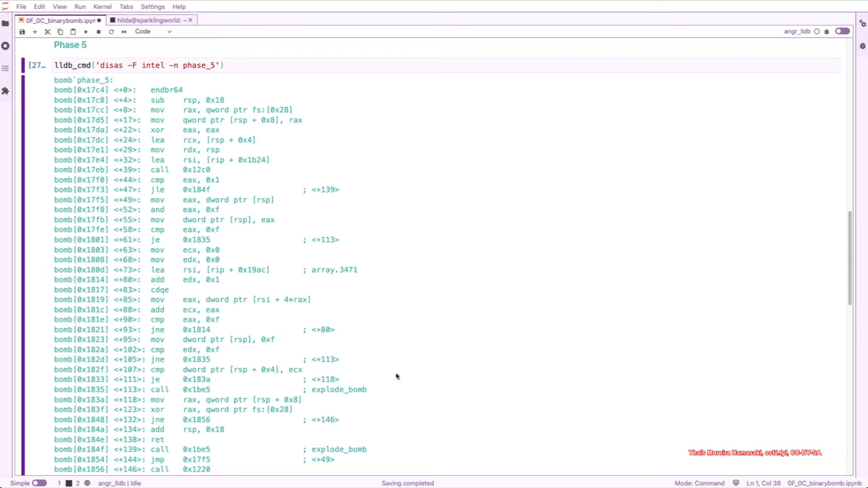
mouse_move(373, 272)
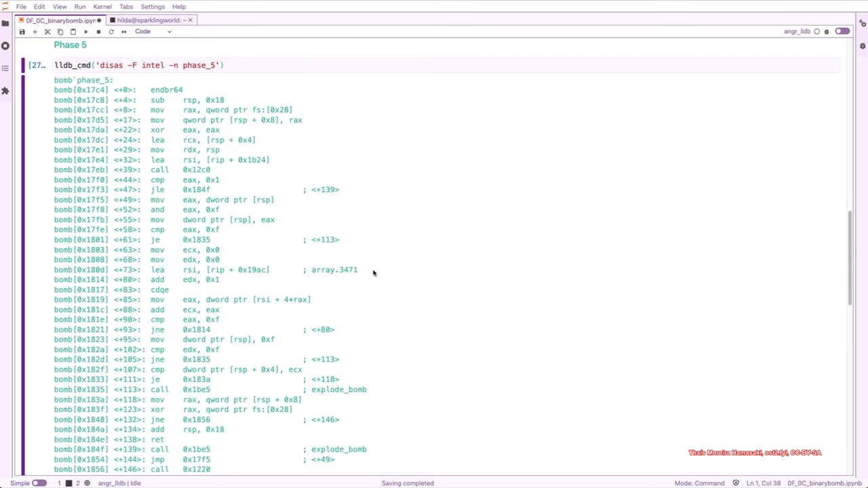
mouse_move(356, 288)
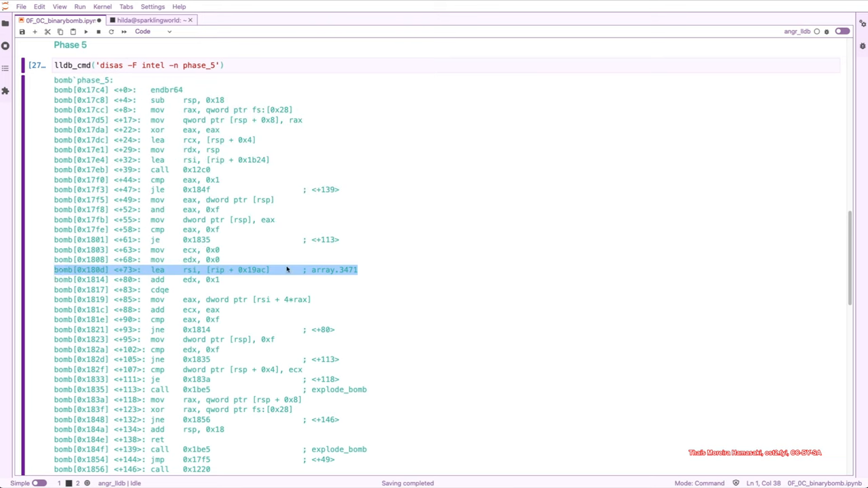
click(312, 270)
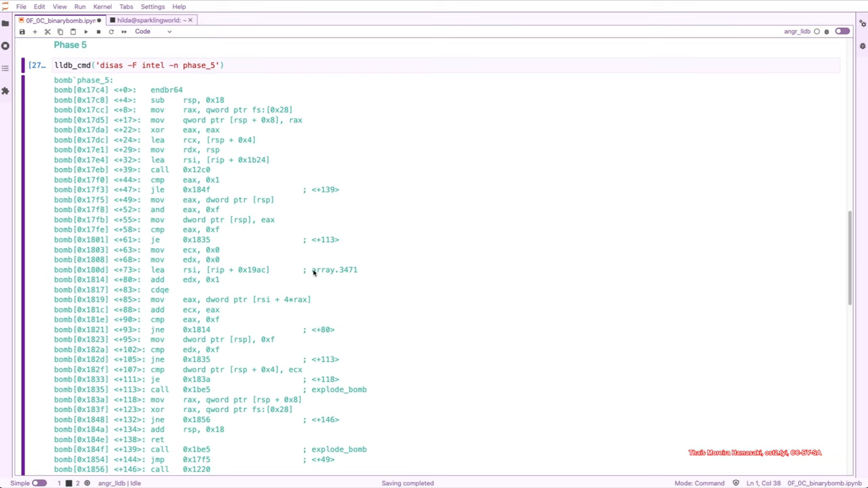
mouse_move(342, 270)
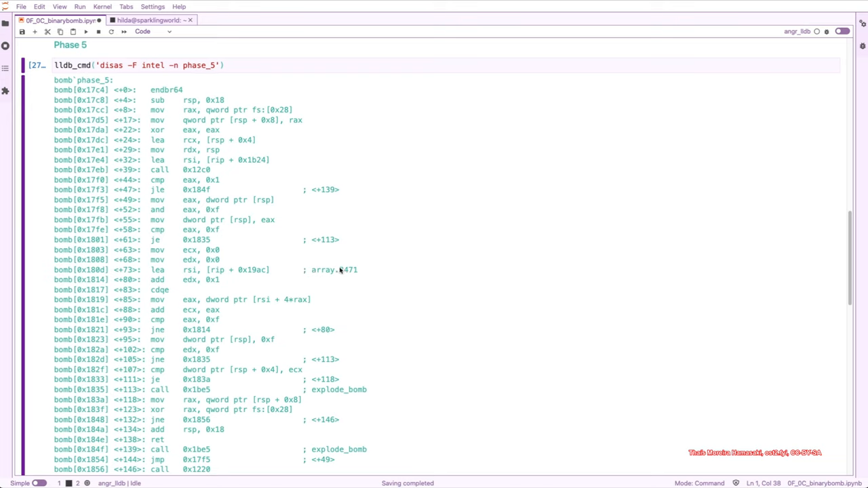
double_click(333, 270)
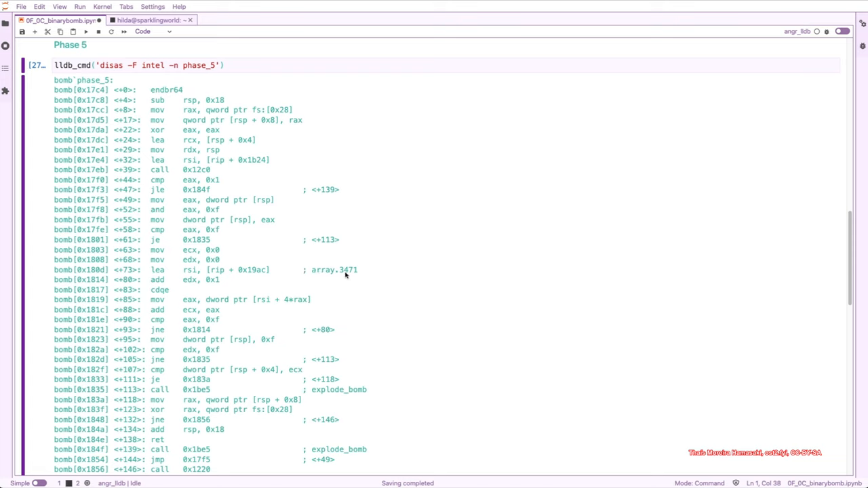
double_click(334, 270)
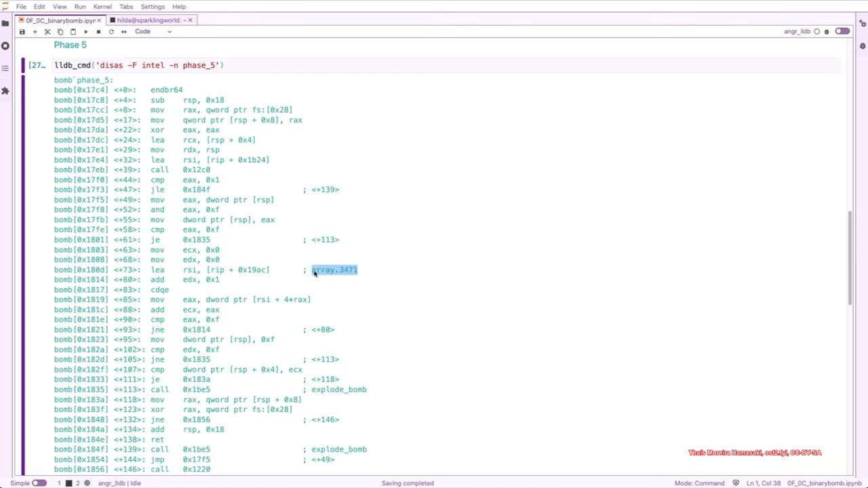
click(57, 170)
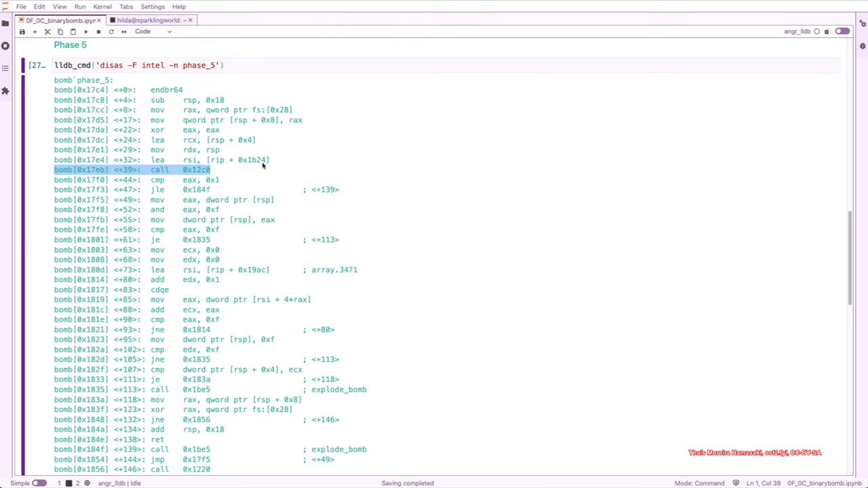
scroll(up, 3)
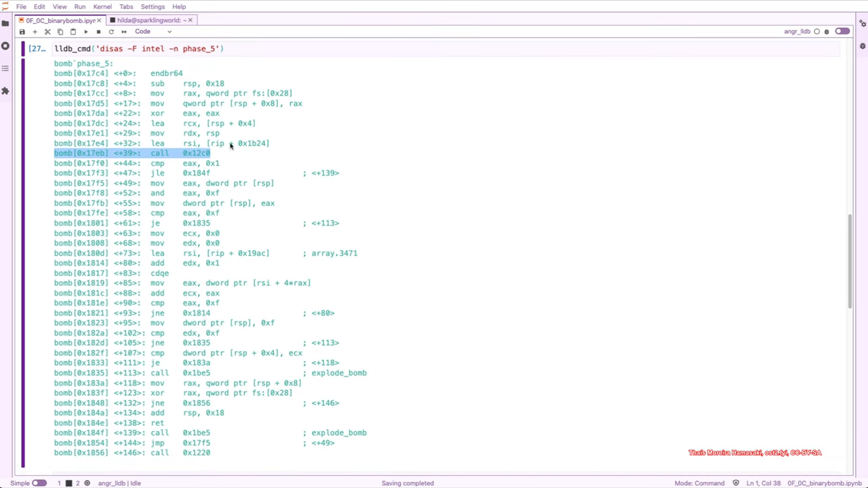
mouse_move(33, 146)
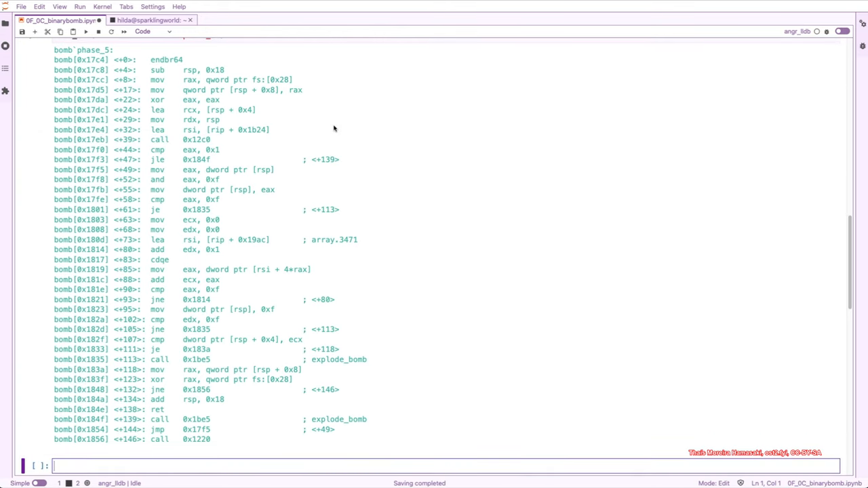
Step: Run a cell lldb_cmd('x/s 0x17eb+0x1b24') that prints the format string "%d %d"
text(lldb_c)
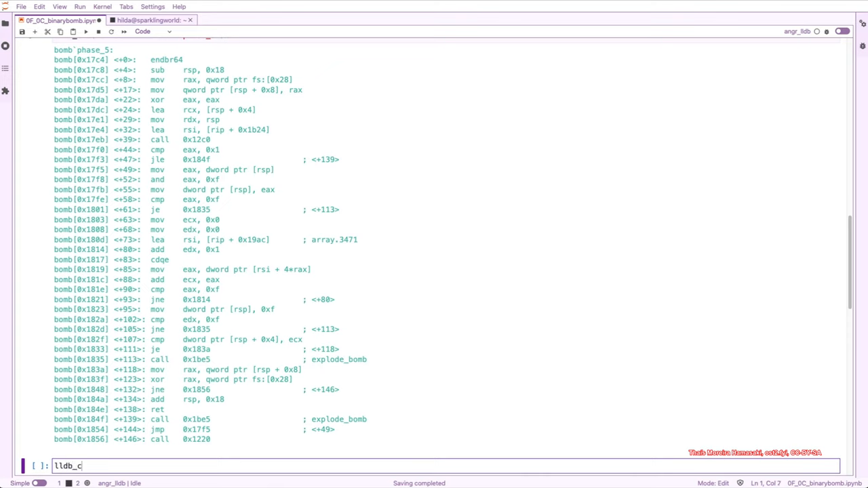
text(md())
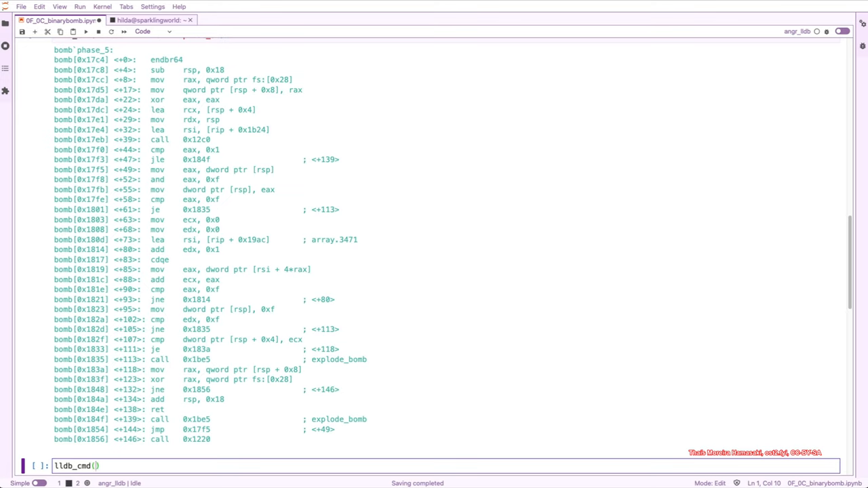
text('')
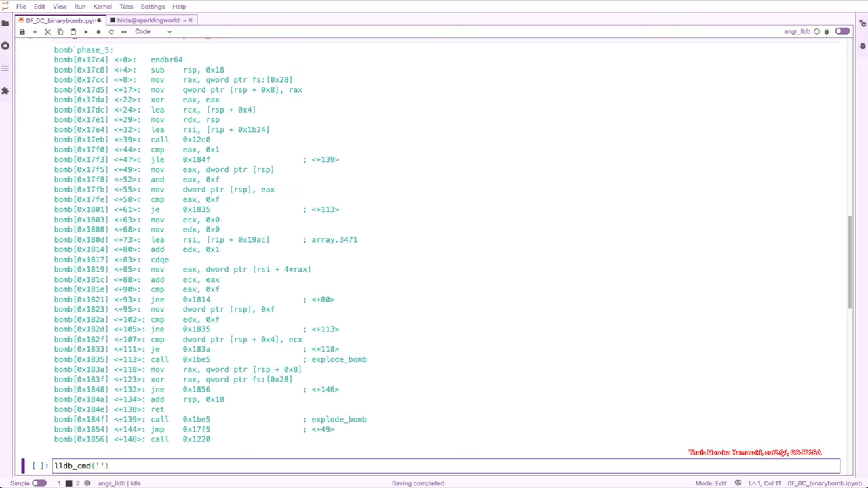
text(x/s)
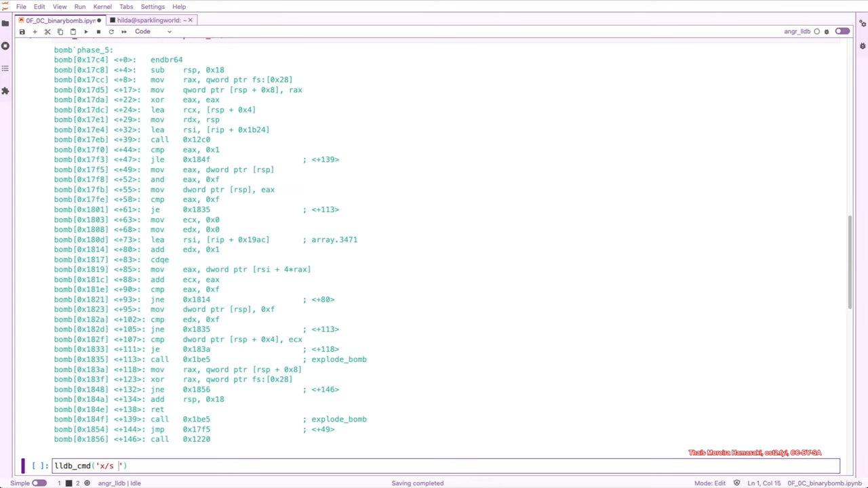
text(0x)
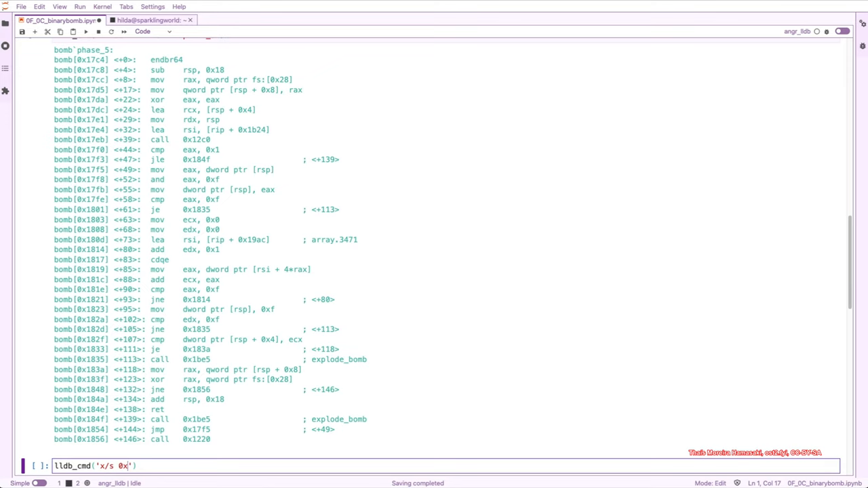
text(17eb)
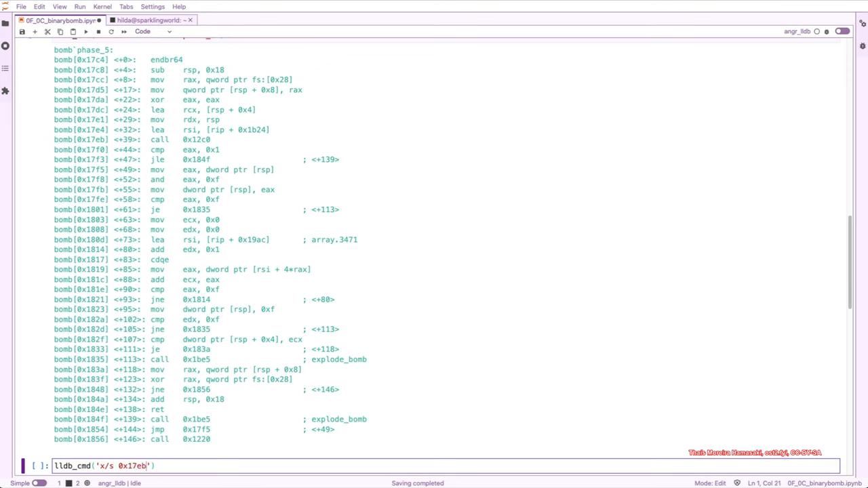
text(+)
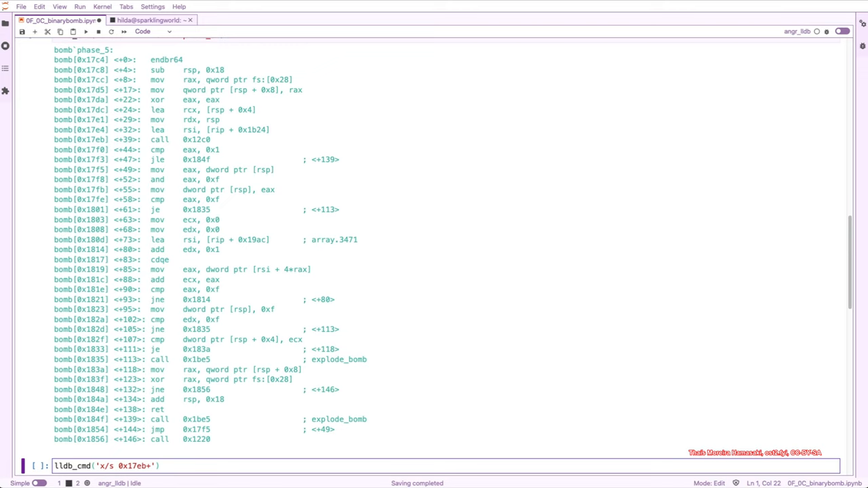
text(0x1b24)
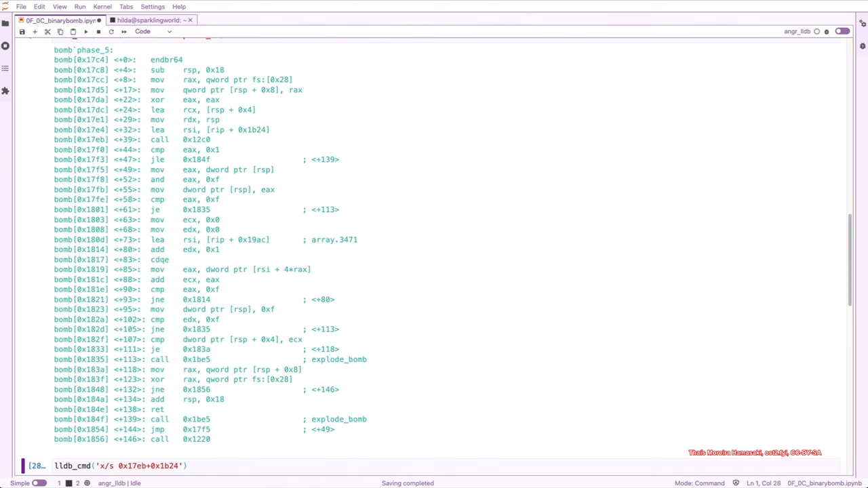
key(Return)
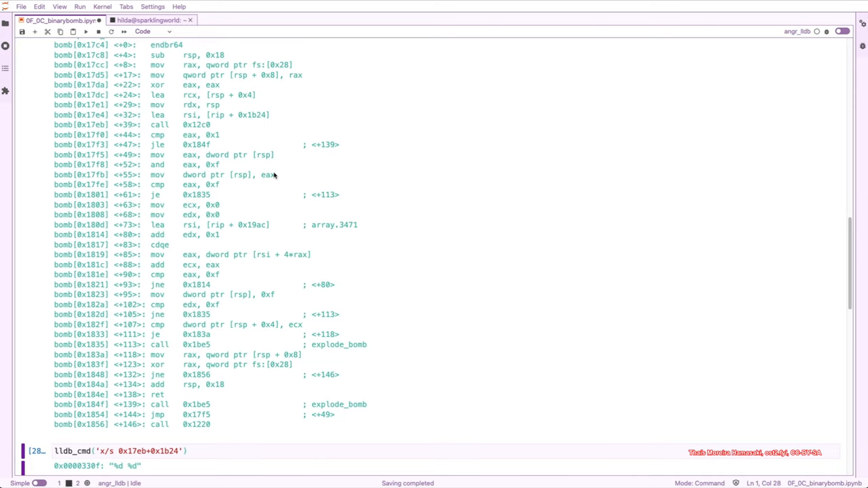
mouse_move(342, 215)
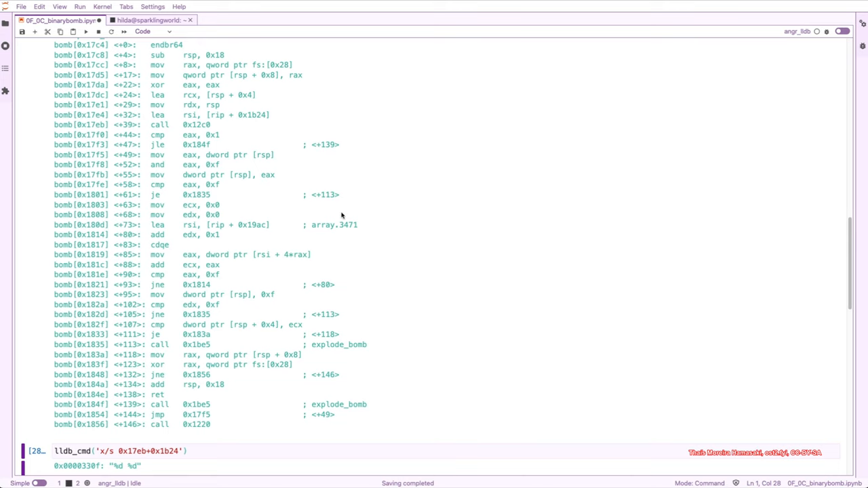
mouse_move(336, 293)
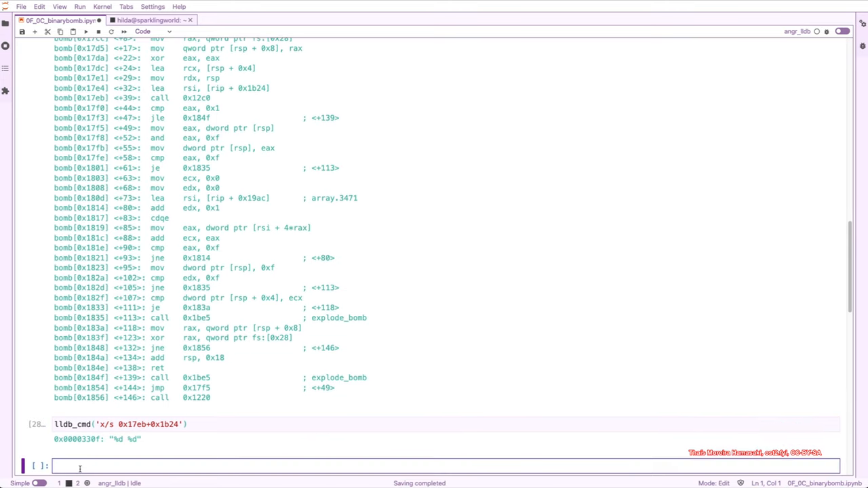
Step: Draft a cell lldb_cmd('x/20xw 0x1814+0x...') to dump 20 hex words of array.3471
text(lldb_cmd)
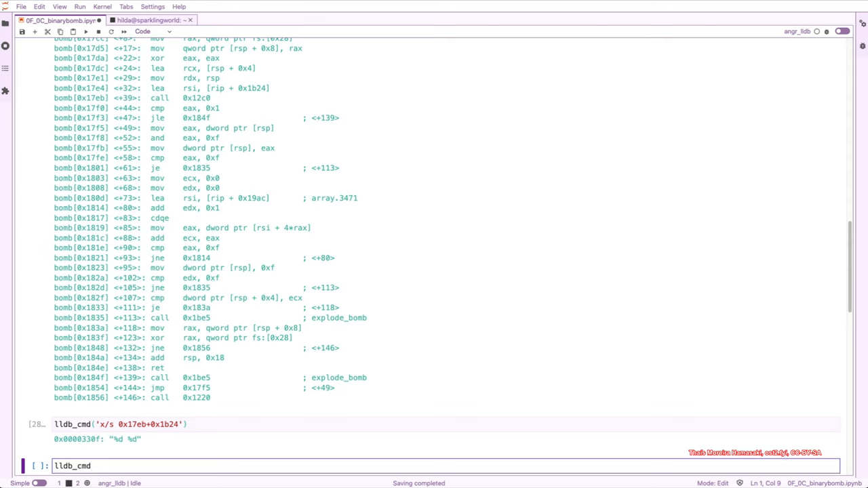
text((x))
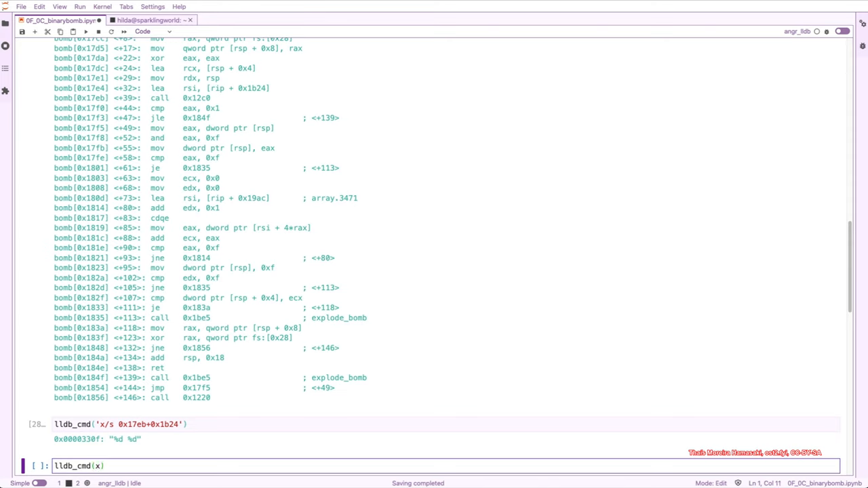
text(/20x)
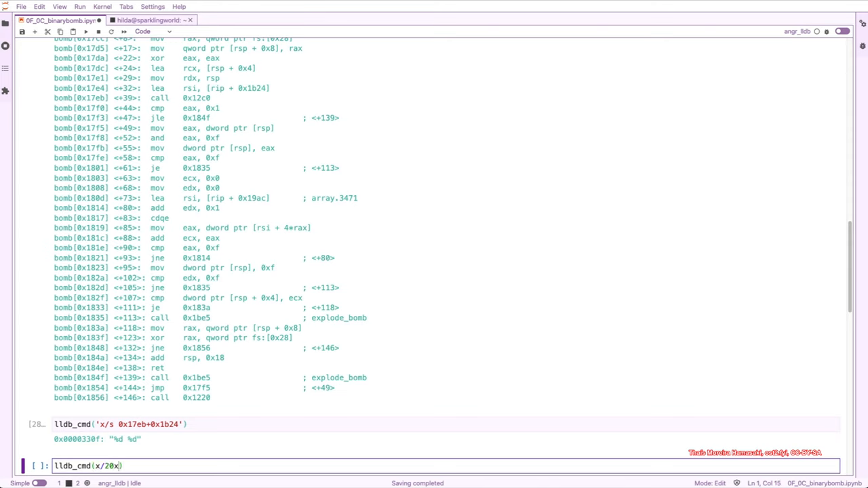
text(w ')
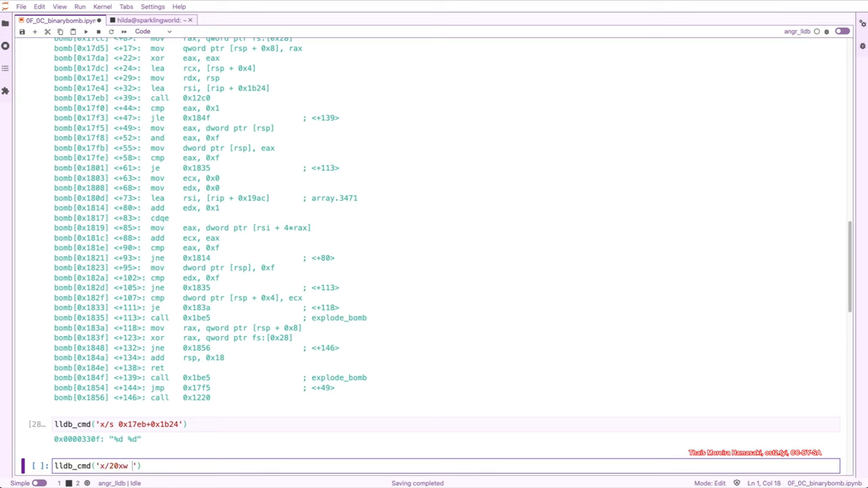
text(0x)
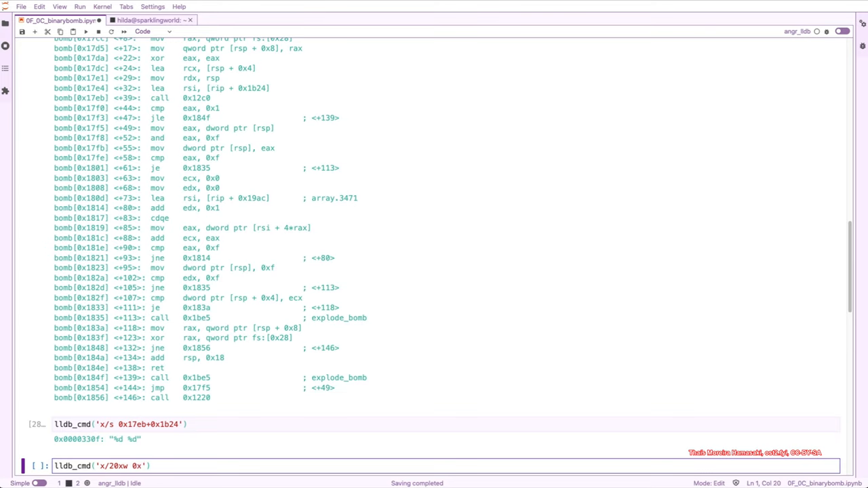
text(1814+)
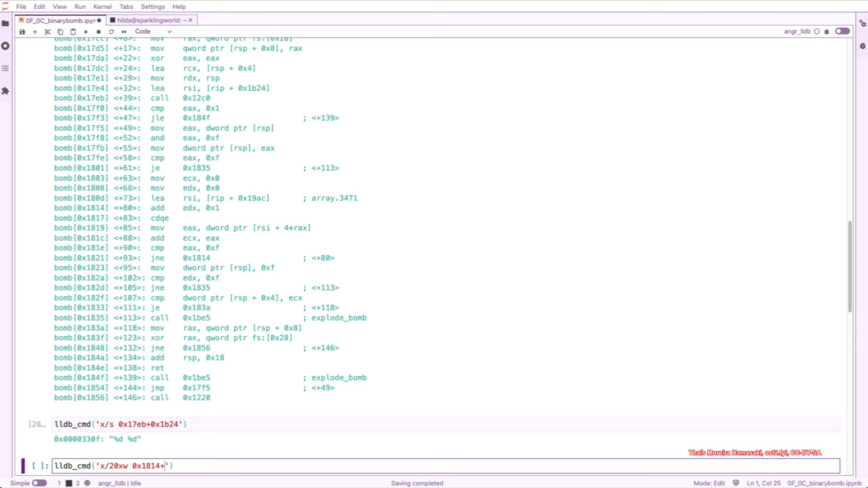
text(0x19ac)
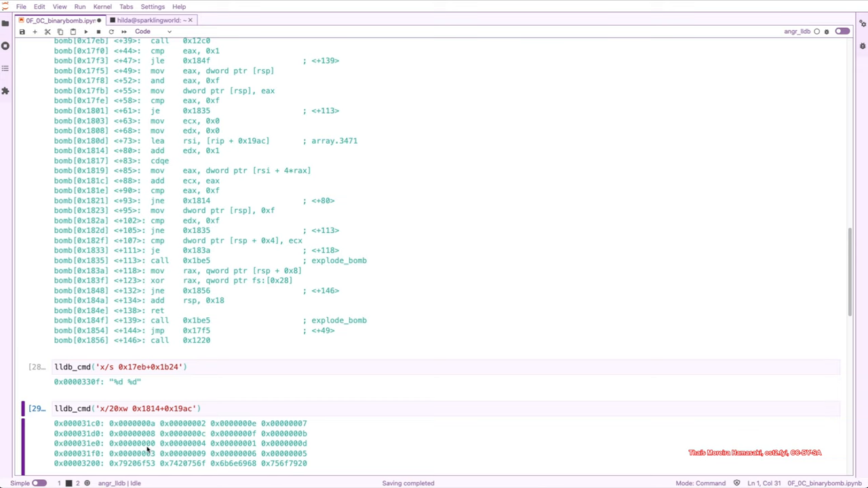
mouse_move(141, 461)
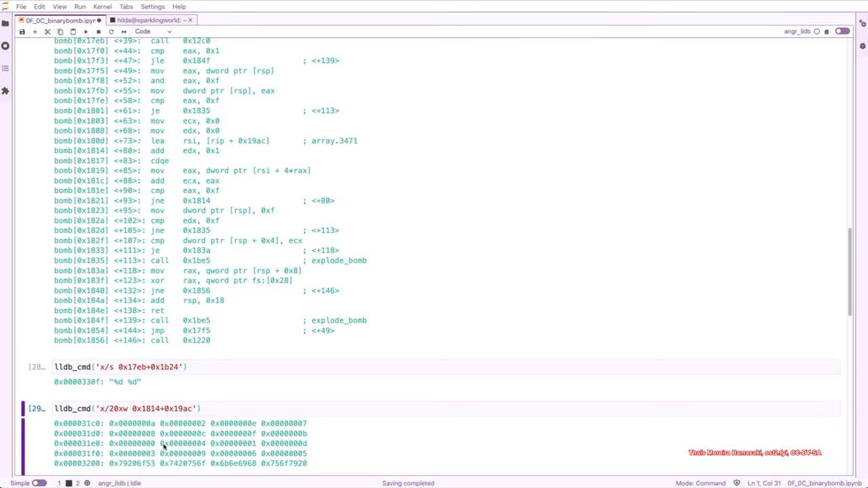
mouse_move(346, 443)
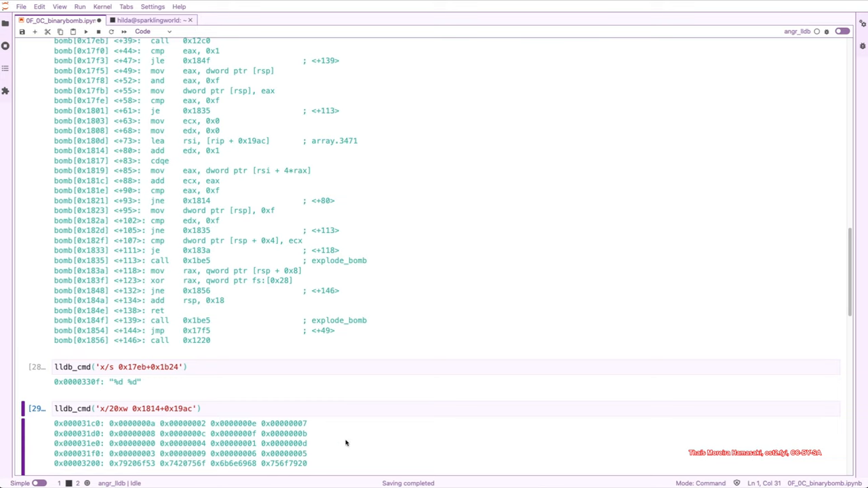
mouse_move(245, 401)
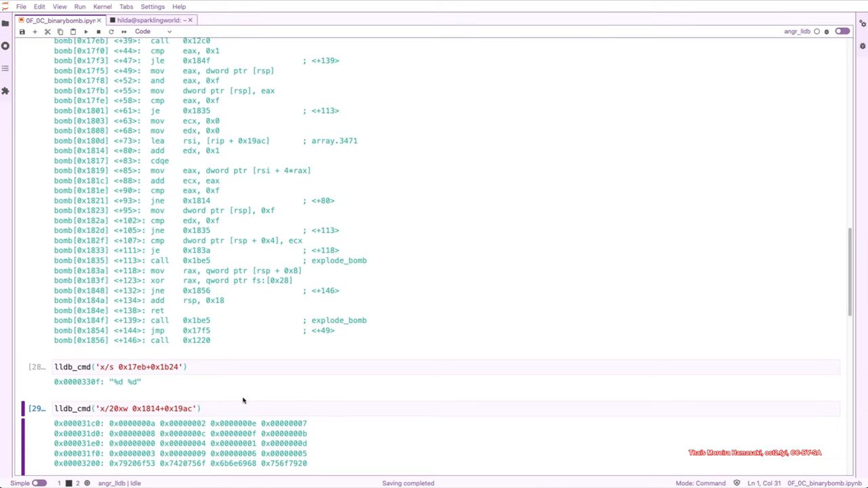
mouse_move(199, 396)
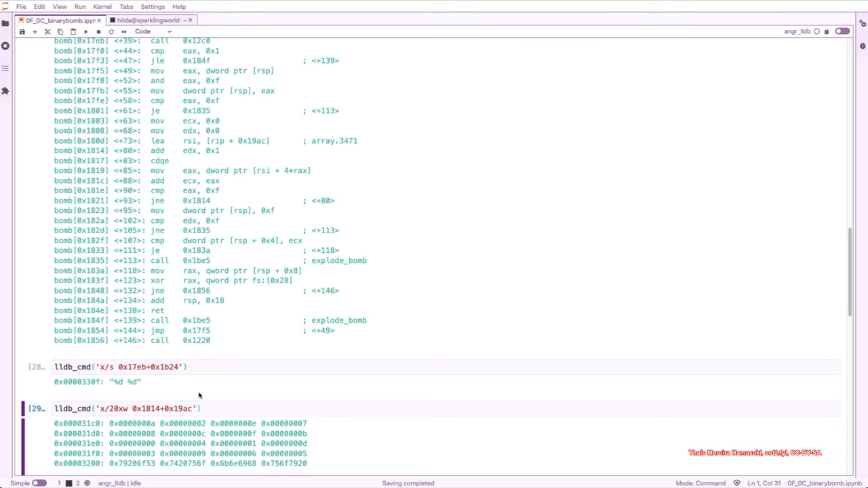
mouse_move(211, 112)
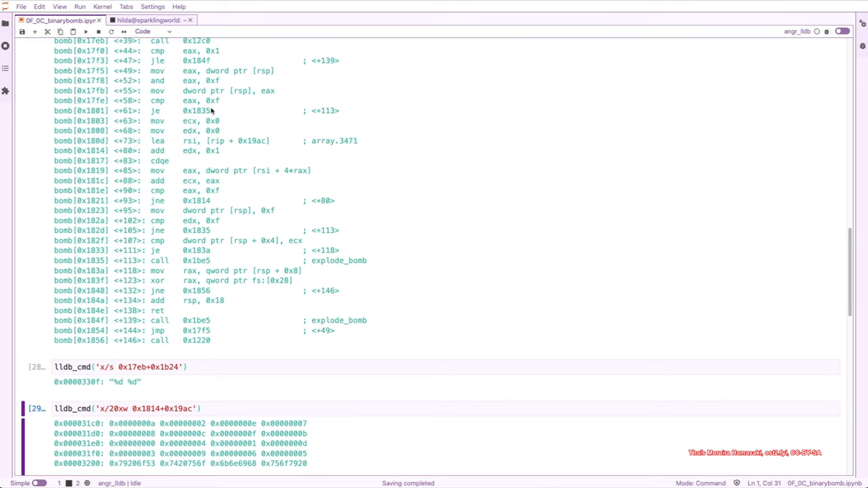
mouse_move(358, 256)
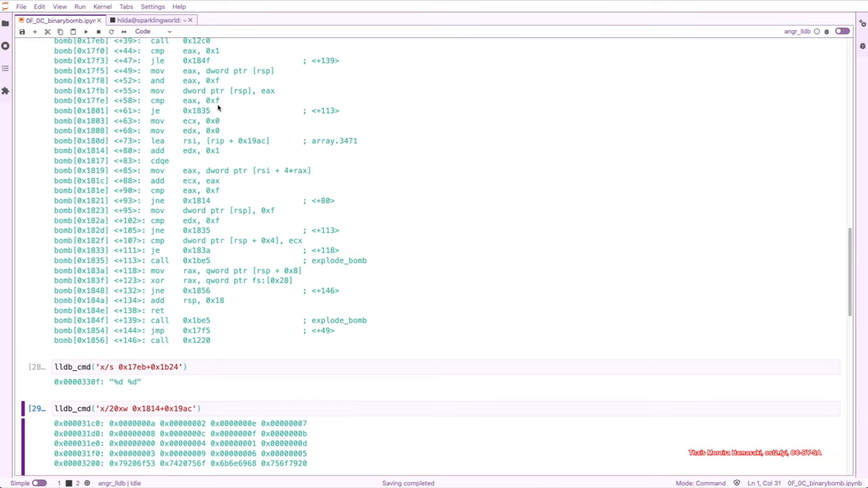
mouse_move(176, 99)
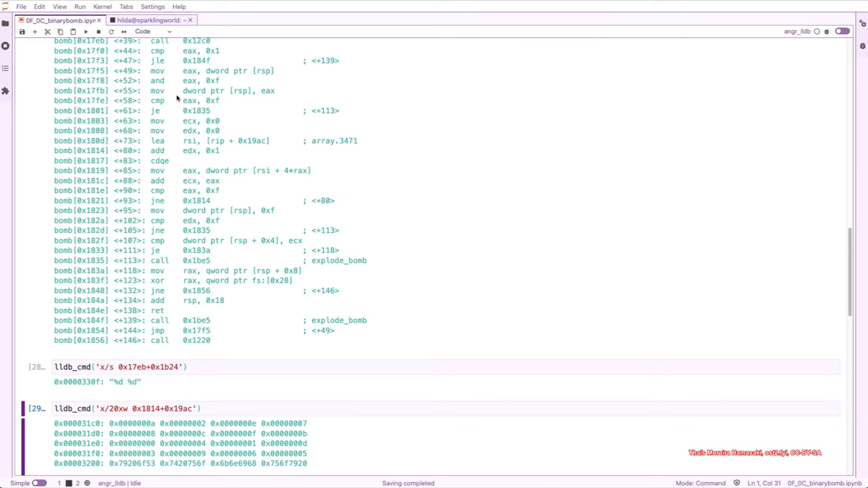
mouse_move(202, 115)
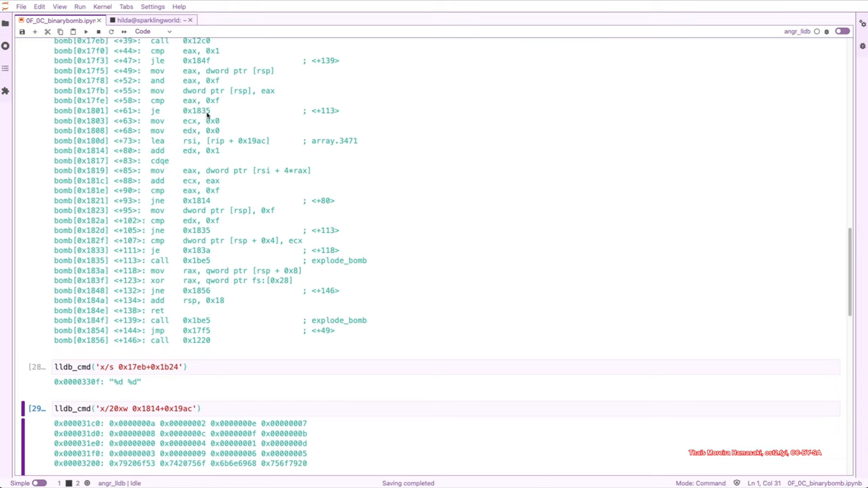
mouse_move(100, 274)
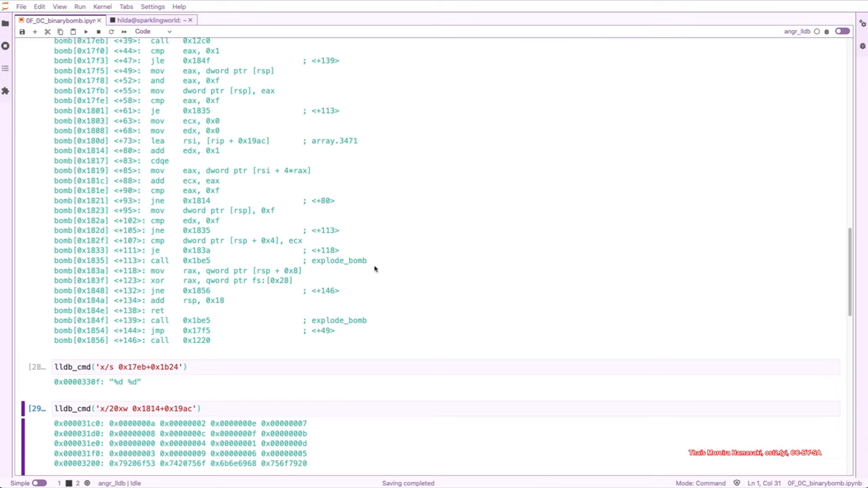
mouse_move(350, 266)
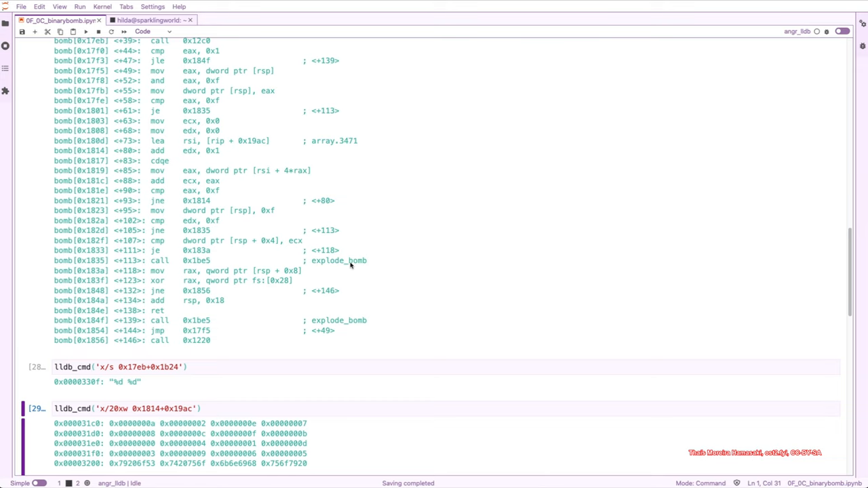
mouse_move(193, 191)
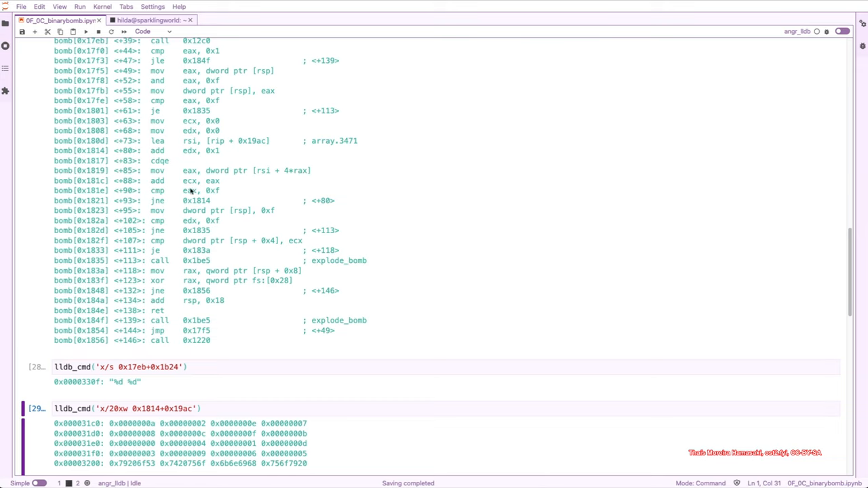
mouse_move(286, 179)
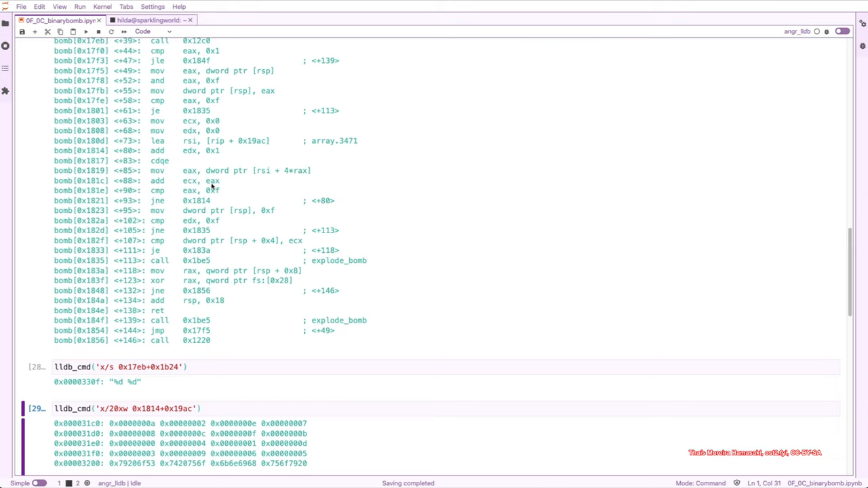
mouse_move(182, 215)
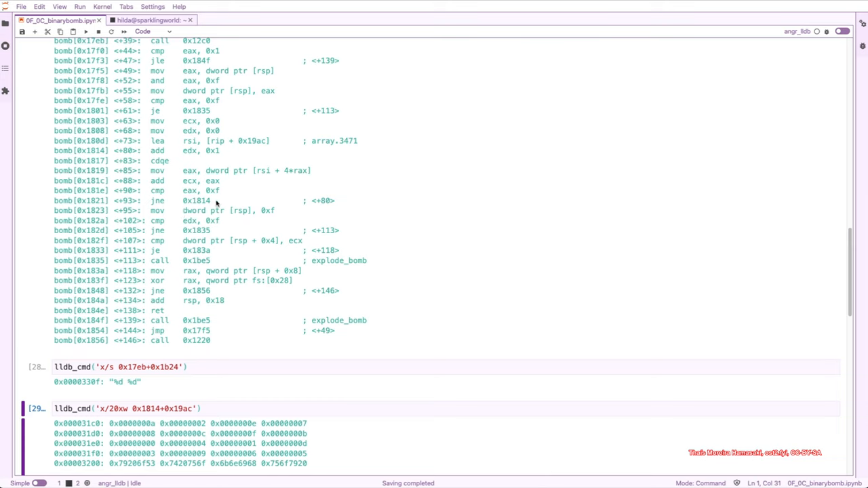
double_click(197, 201)
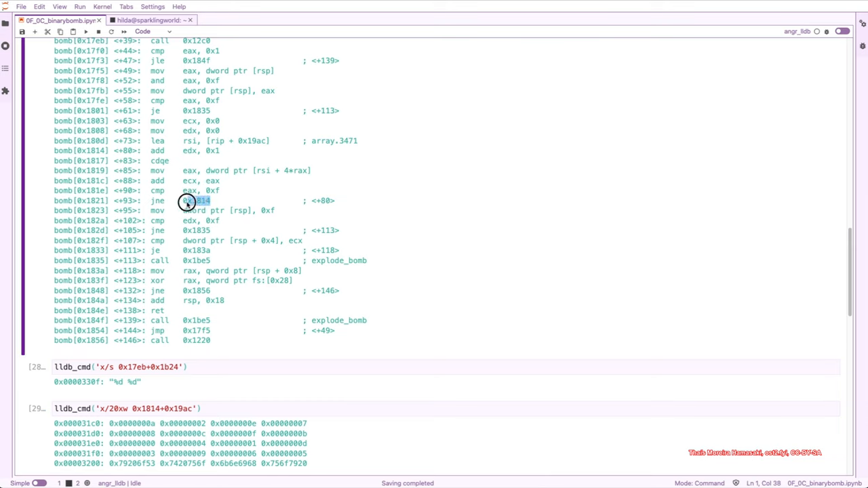
double_click(196, 201)
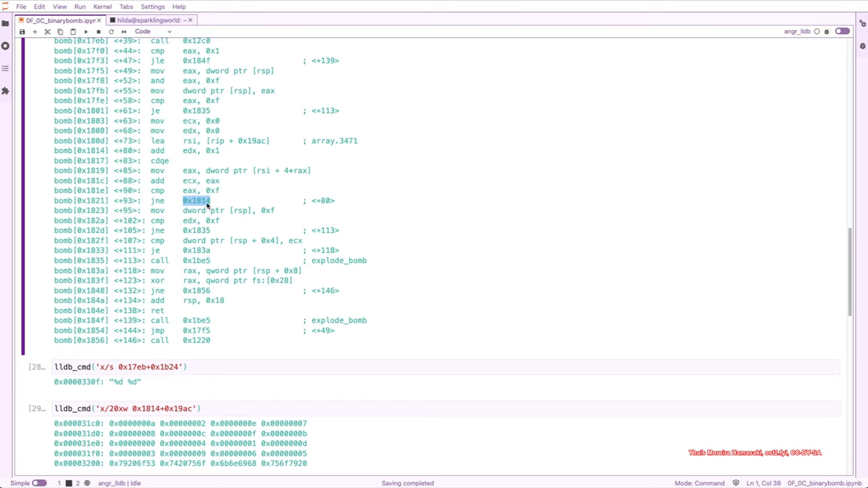
mouse_move(91, 207)
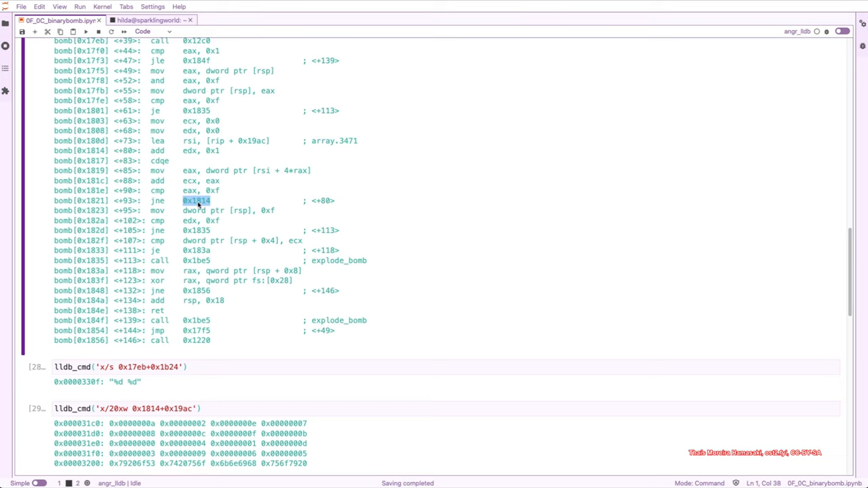
mouse_move(90, 147)
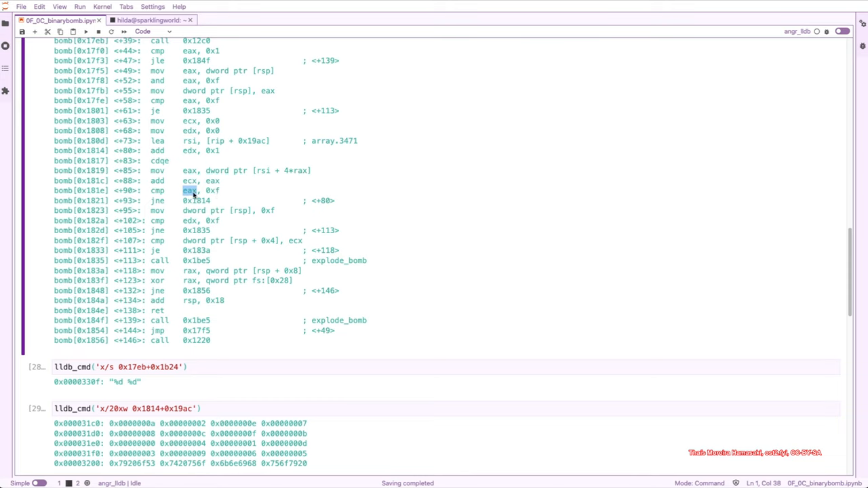
mouse_move(192, 173)
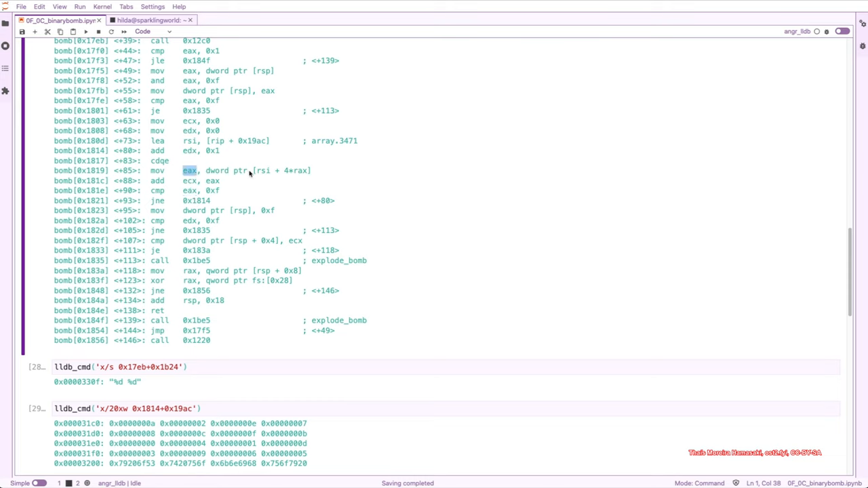
mouse_move(234, 149)
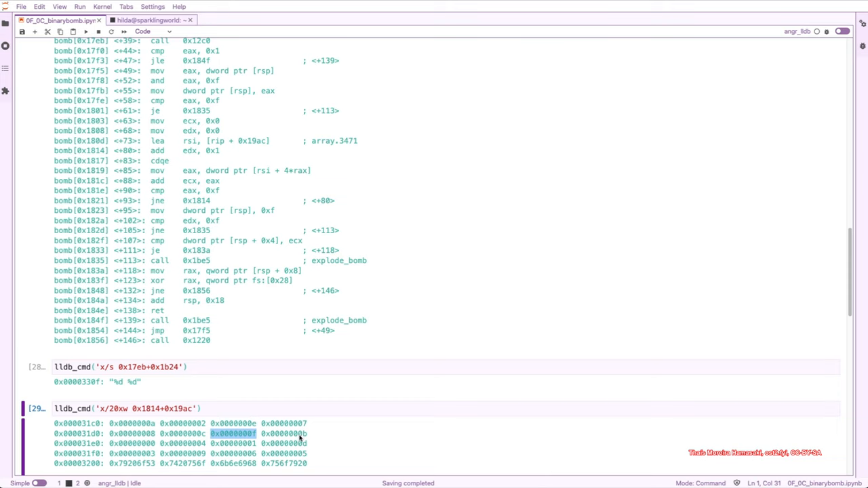
mouse_move(220, 195)
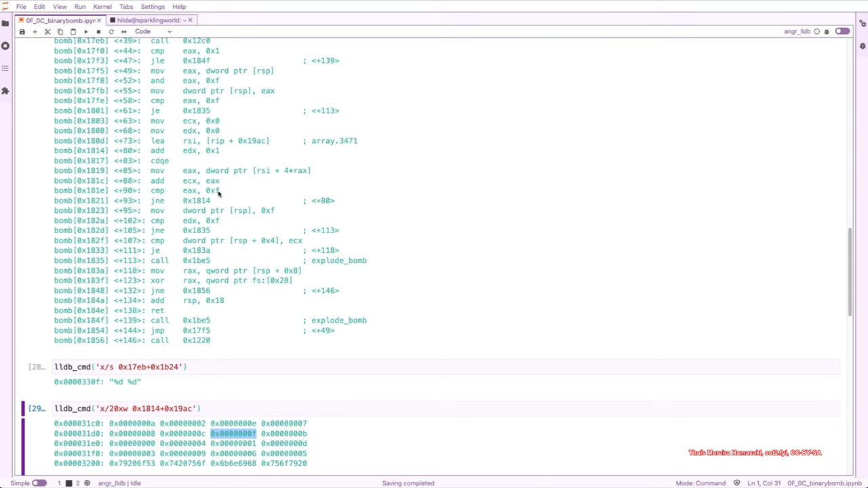
mouse_move(246, 310)
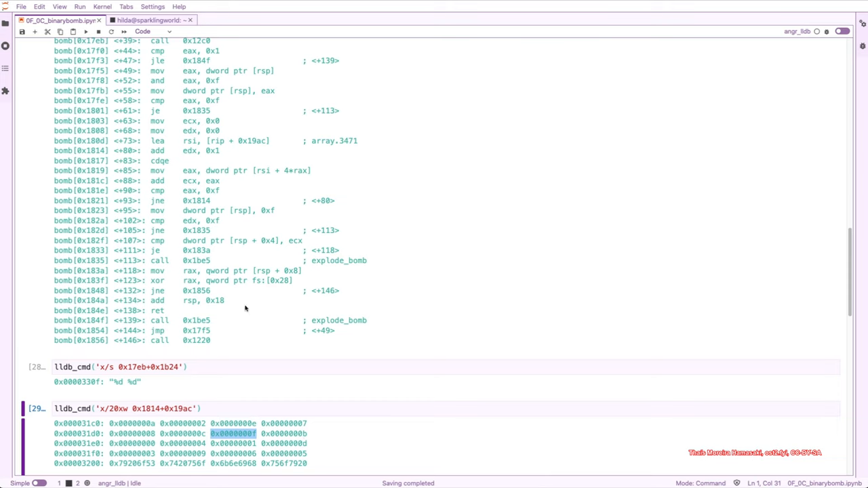
mouse_move(212, 205)
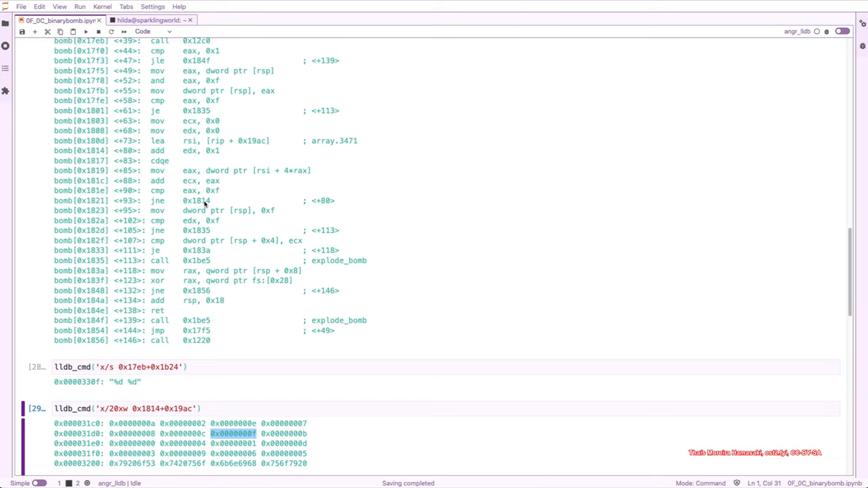
mouse_move(197, 218)
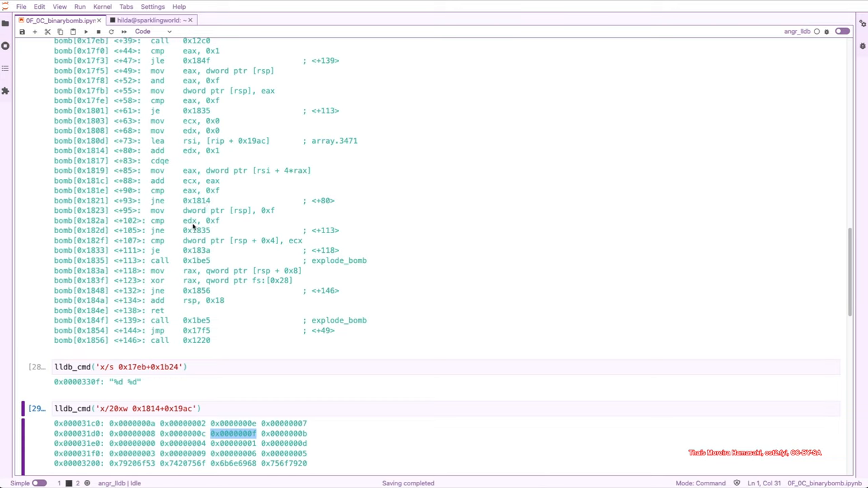
double_click(190, 220)
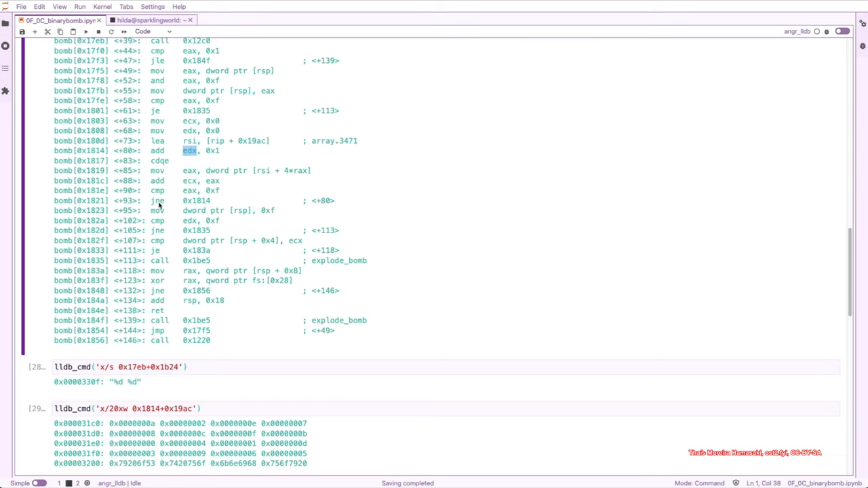
mouse_move(238, 168)
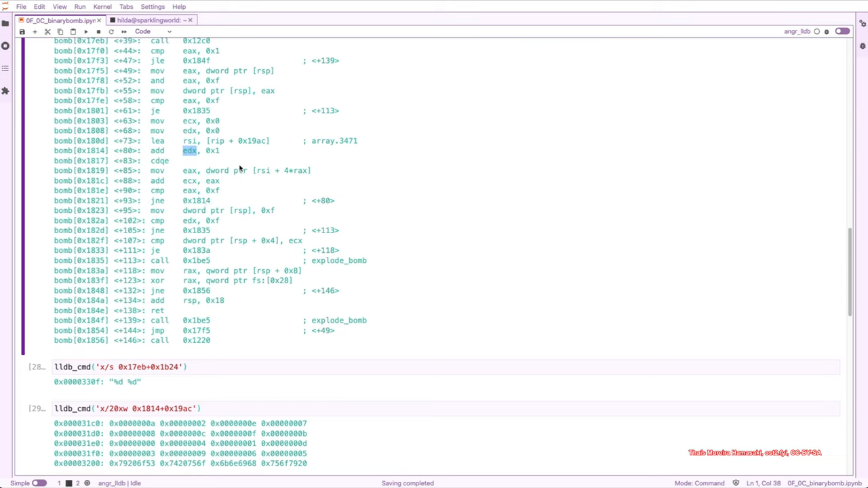
mouse_move(222, 206)
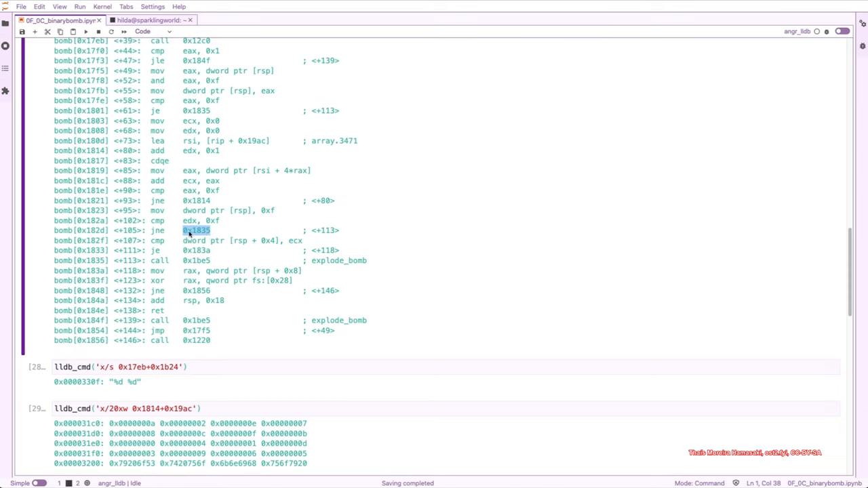
mouse_move(325, 267)
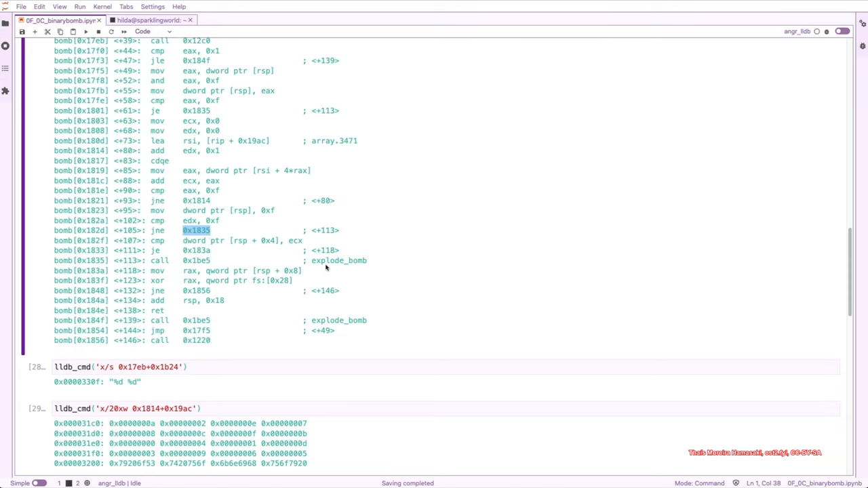
mouse_move(204, 241)
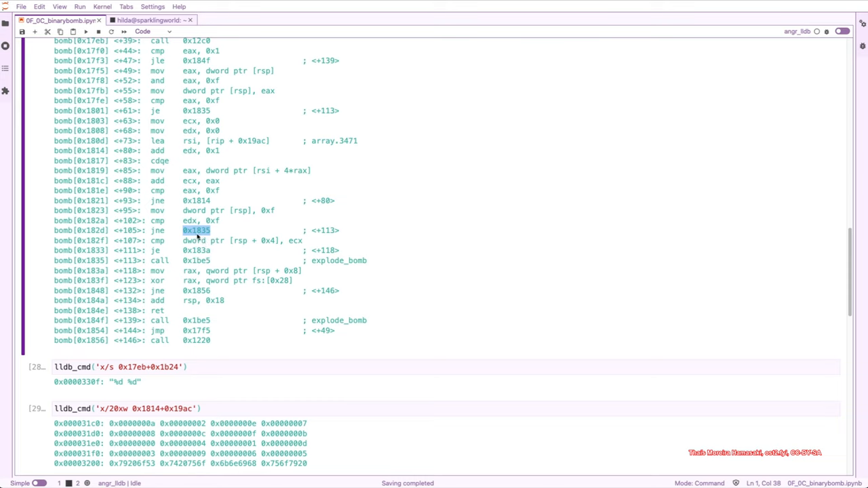
mouse_move(269, 238)
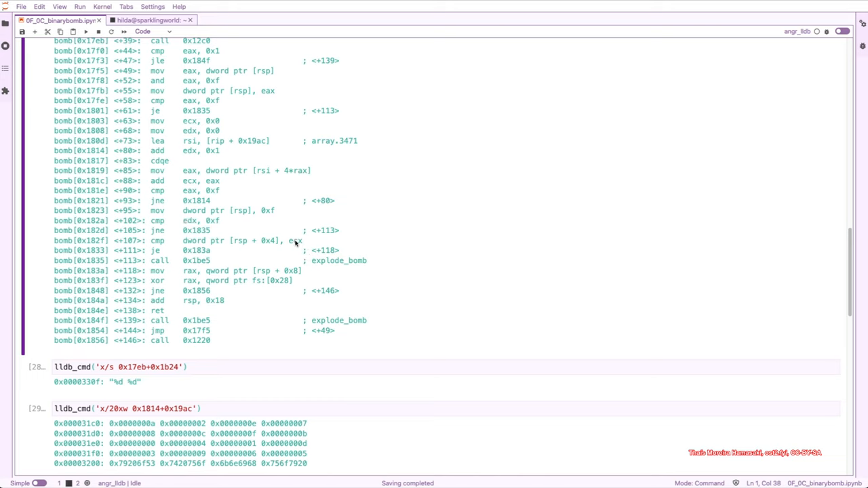
mouse_move(190, 182)
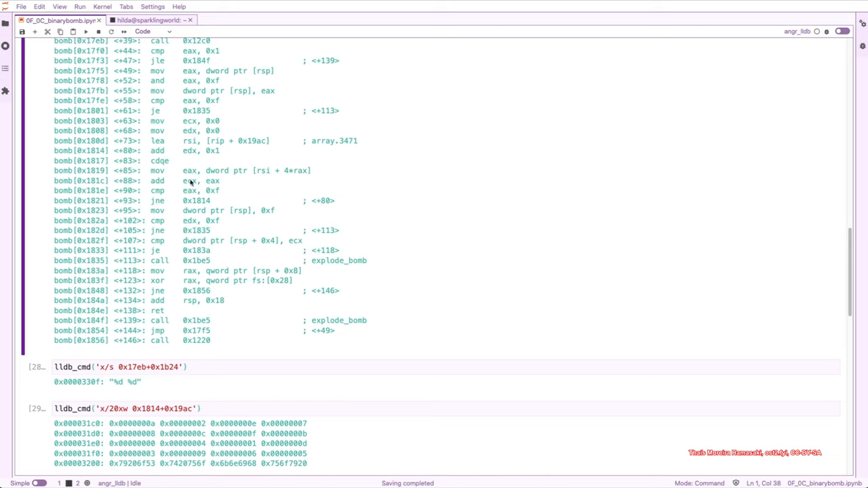
double_click(190, 181)
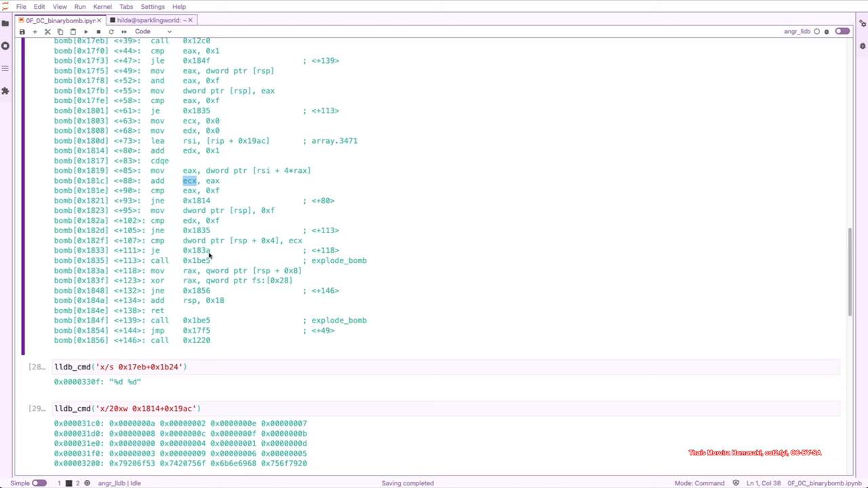
click(206, 255)
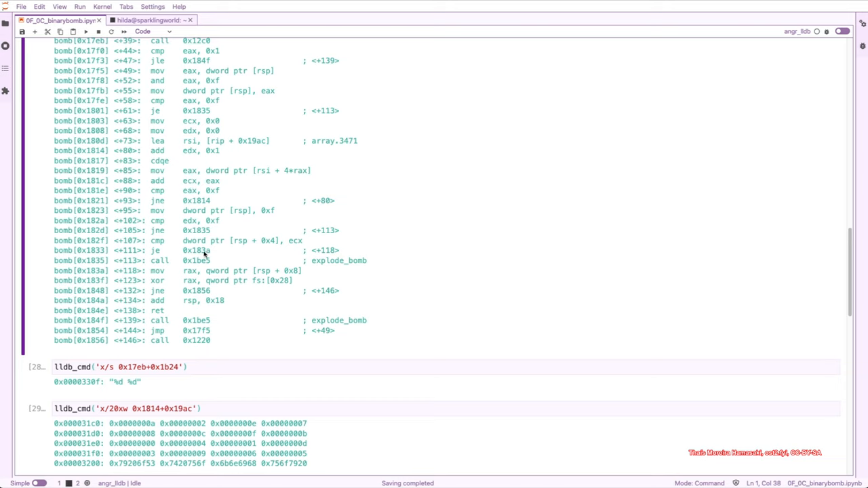
double_click(195, 250)
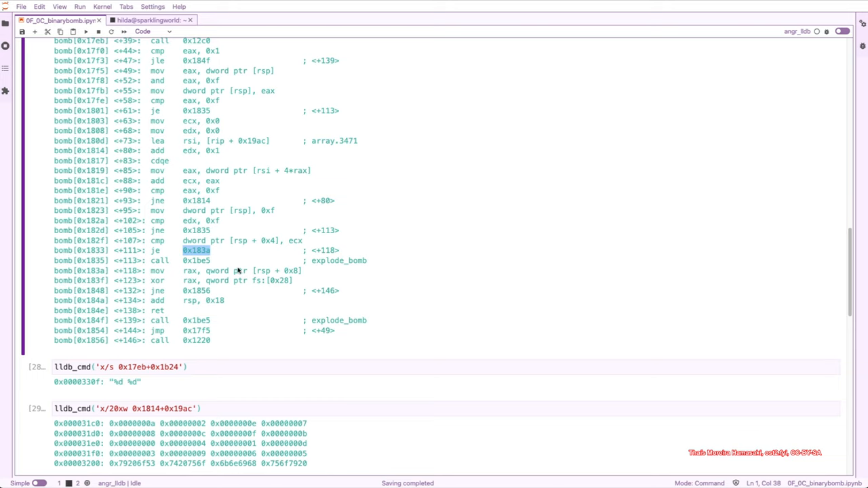
mouse_move(286, 276)
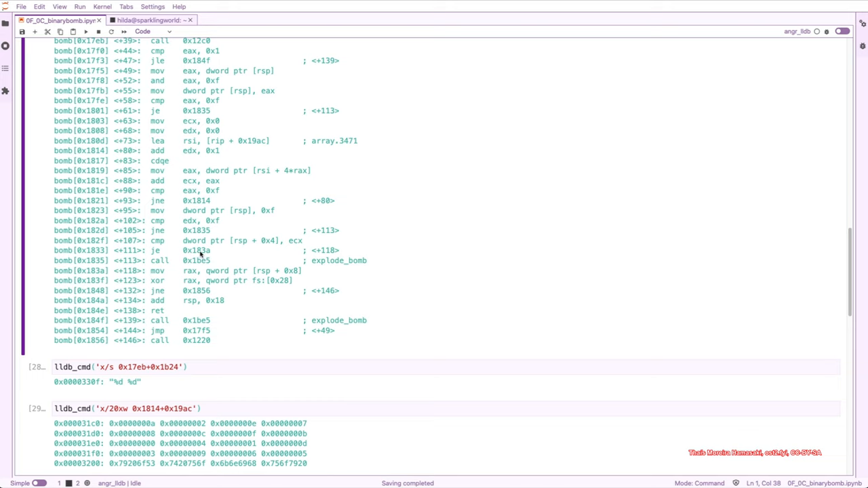
double_click(196, 250)
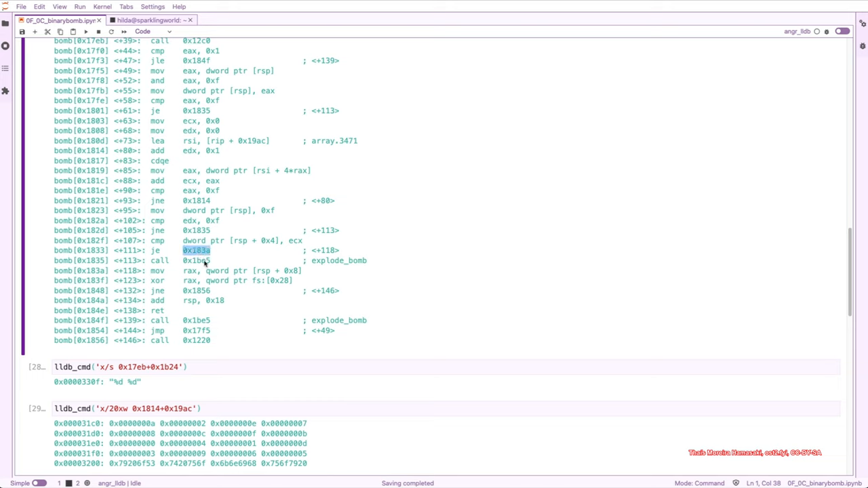
mouse_move(302, 246)
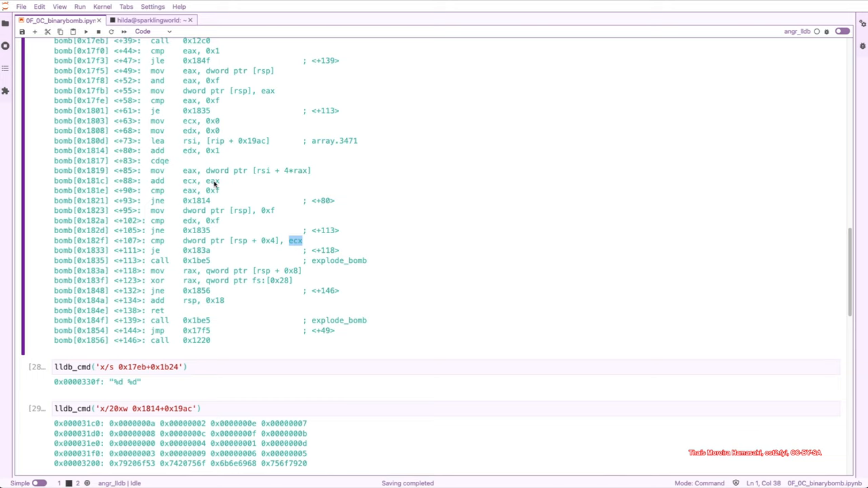
click(216, 182)
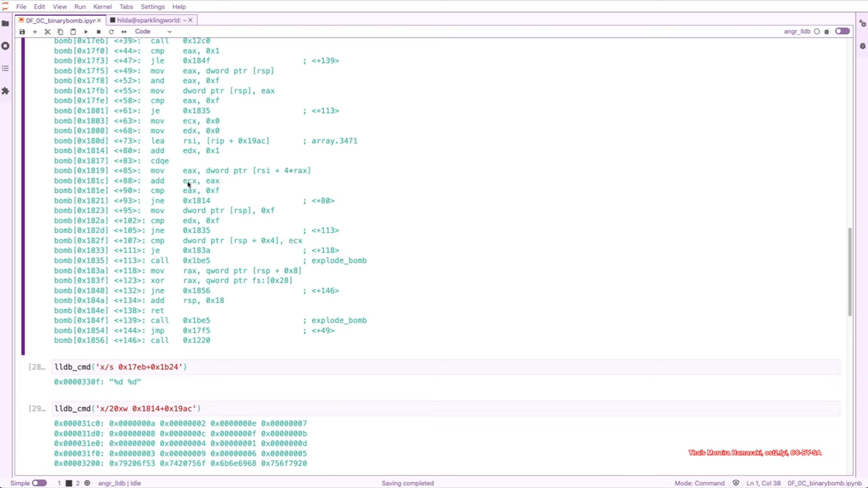
double_click(190, 181)
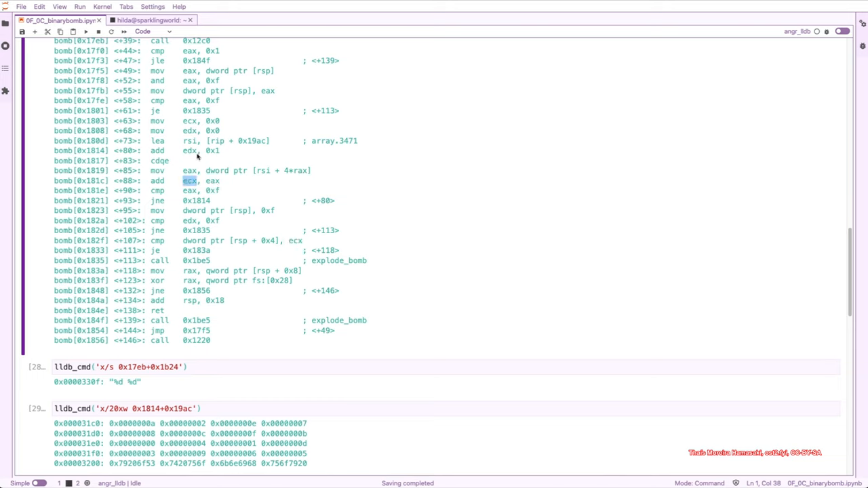
mouse_move(220, 157)
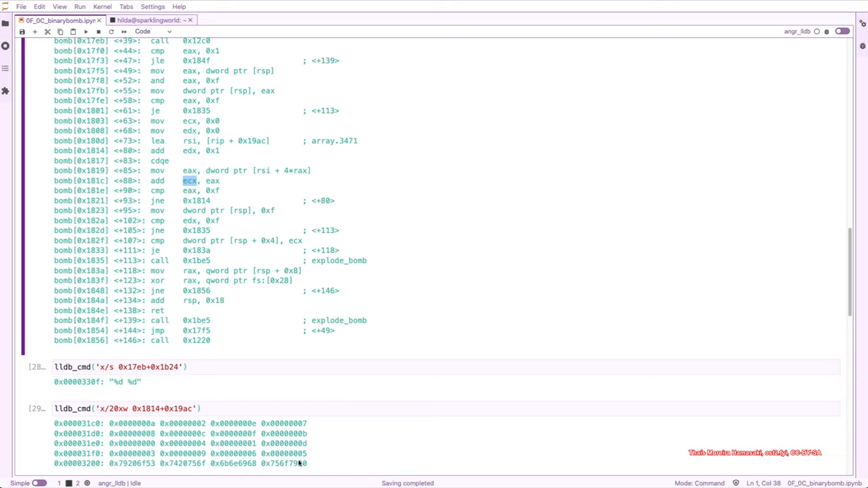
click(243, 431)
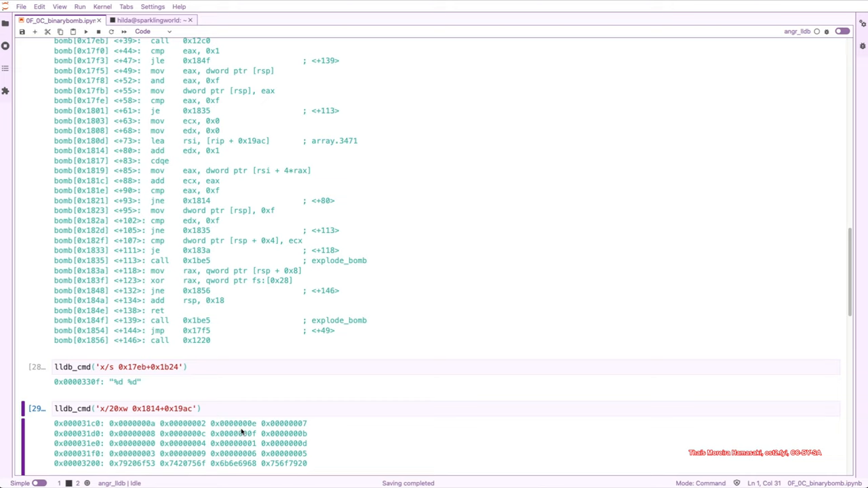
double_click(232, 434)
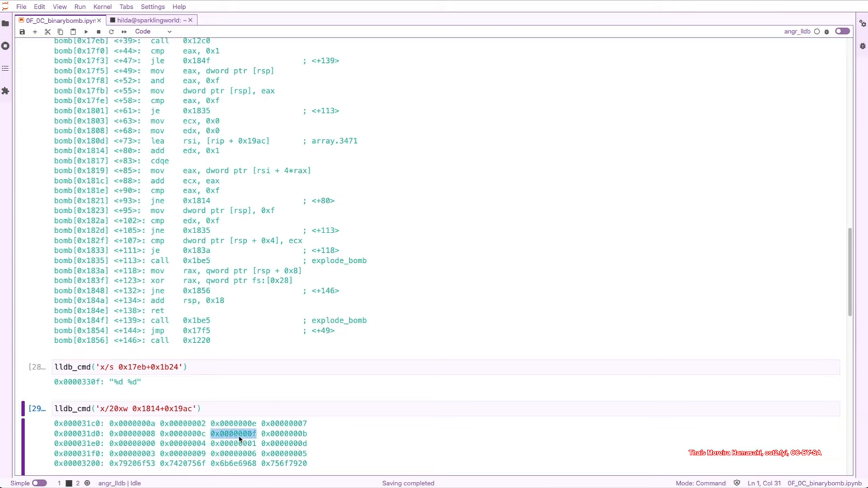
mouse_move(201, 278)
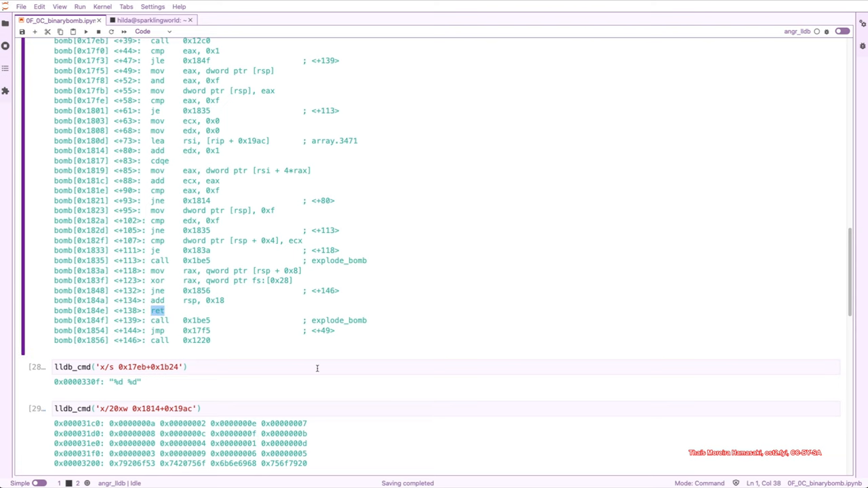
scroll(down, 3)
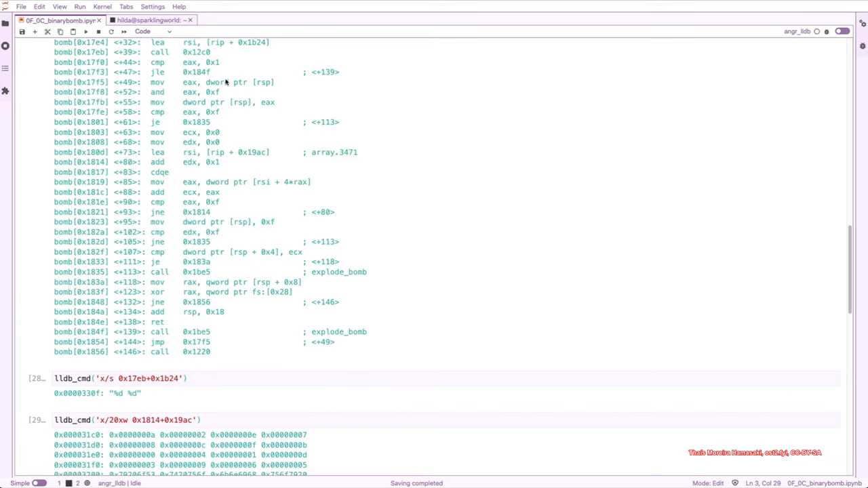
Step: Edit the phase_5 cell to PHASE_5 = BASE_ADDR + 0x17f0 and TARGET_5 = BASE_ADDR + 0x1848
scroll(up, 3)
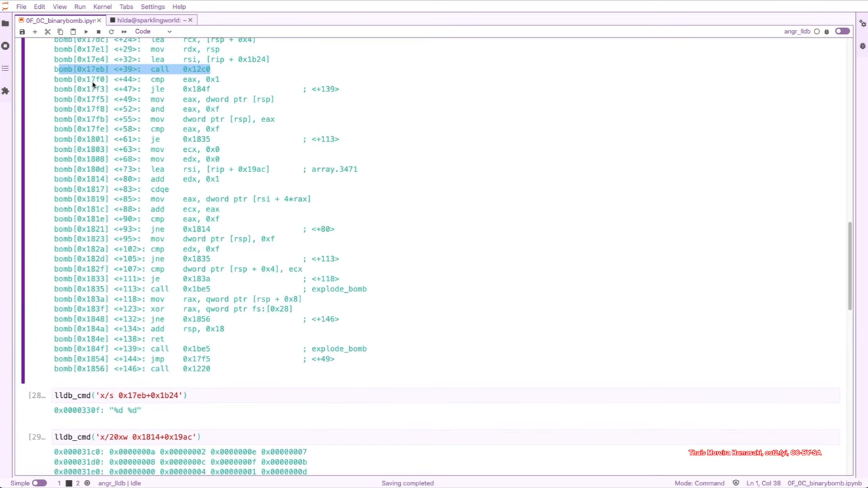
scroll(down, 3)
text(PHASE_5 = BASE_ADDR + 0x17f)
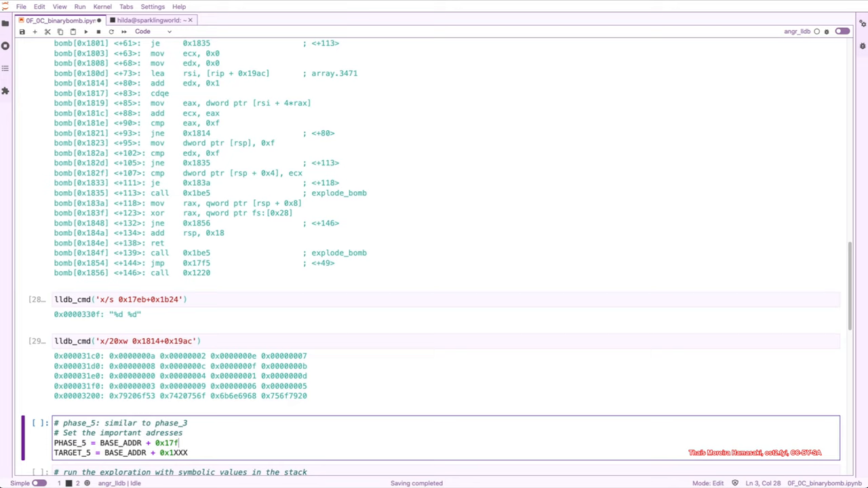
text(0)
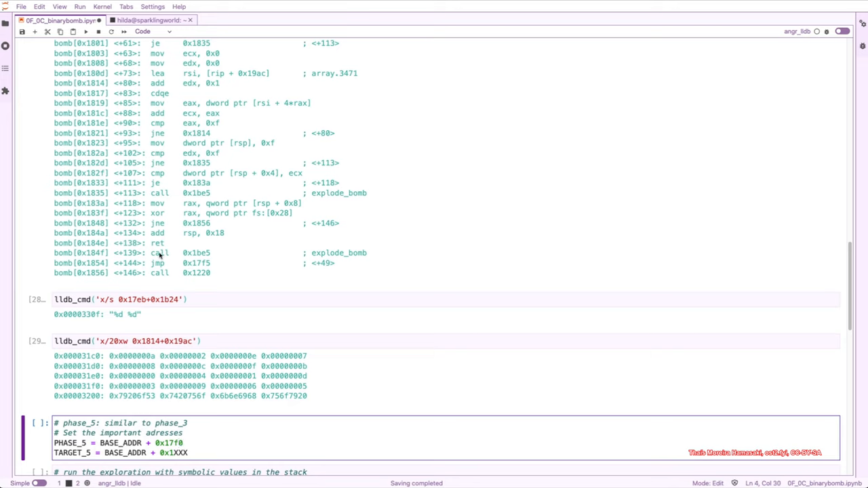
mouse_move(87, 247)
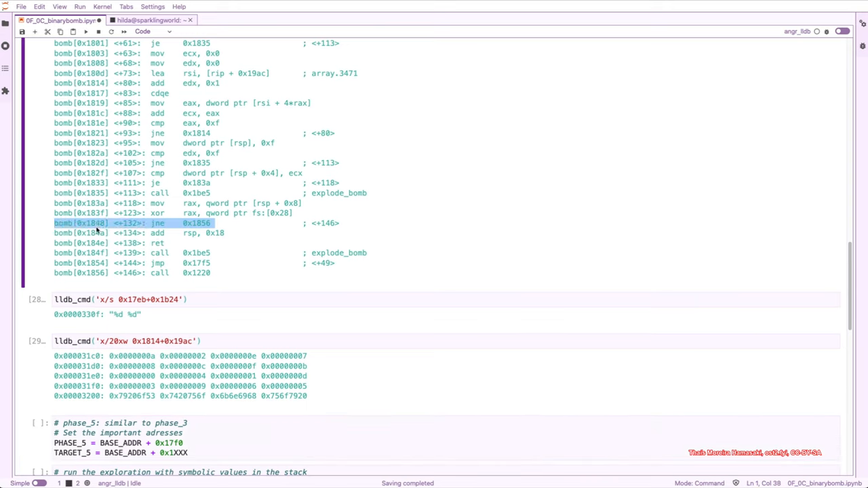
click(195, 454)
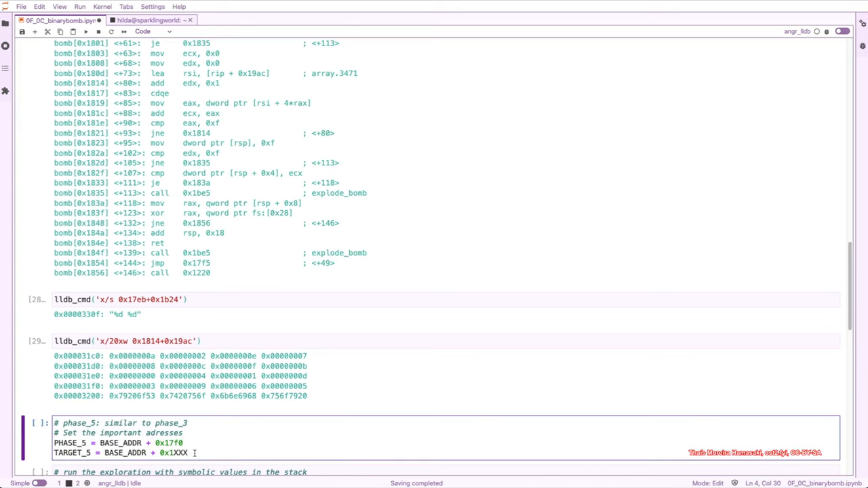
key(BackSpace)
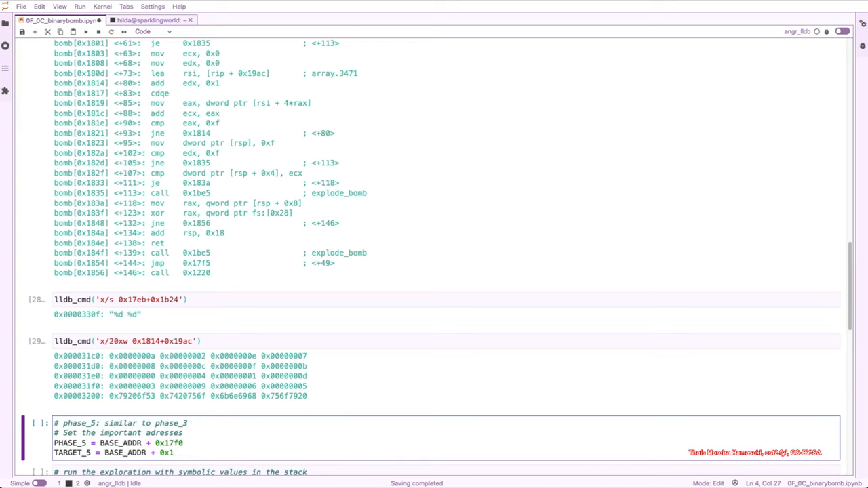
text(848)
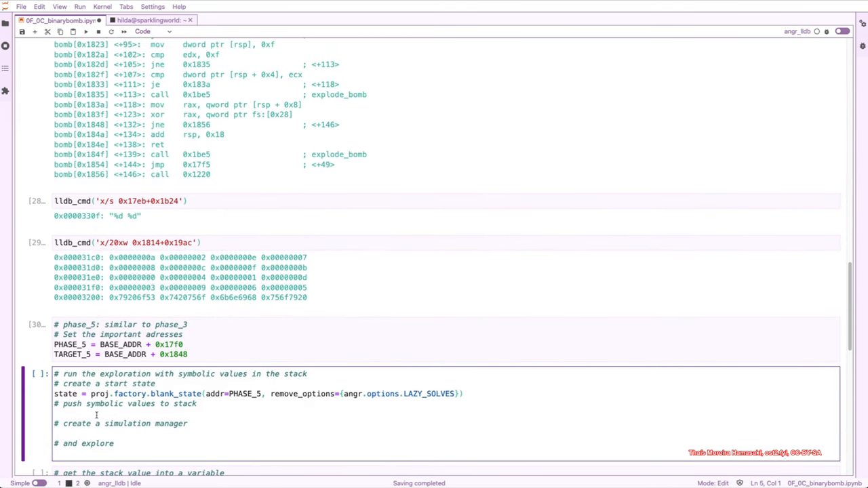
Step: Add state.stack_push(claripy.BVS('phase_5_flag', 64)) to push a 64-bit symbolic flag
text(s)
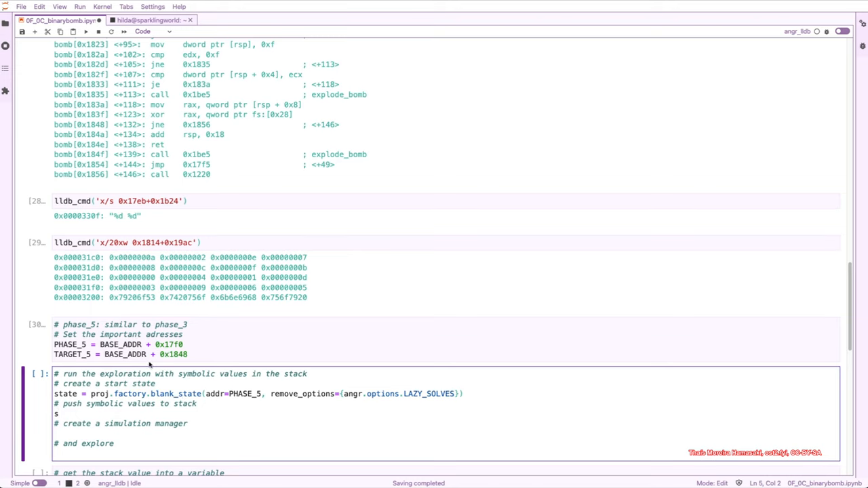
text(tate.)
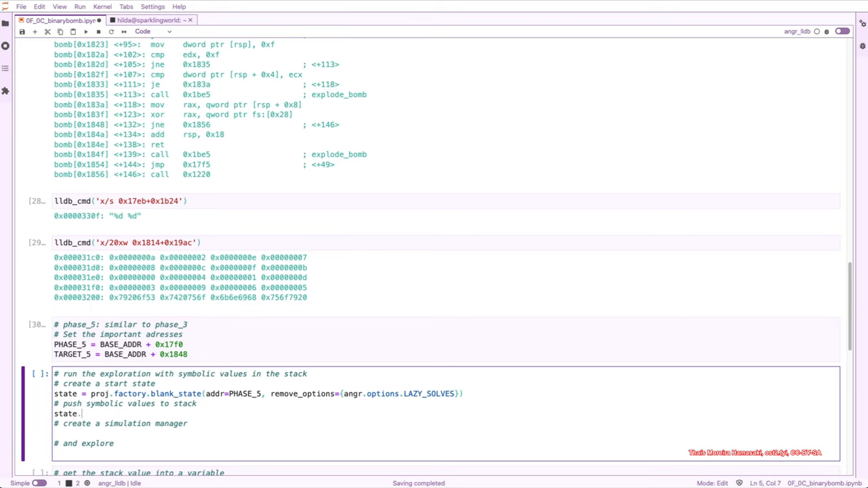
text(p)
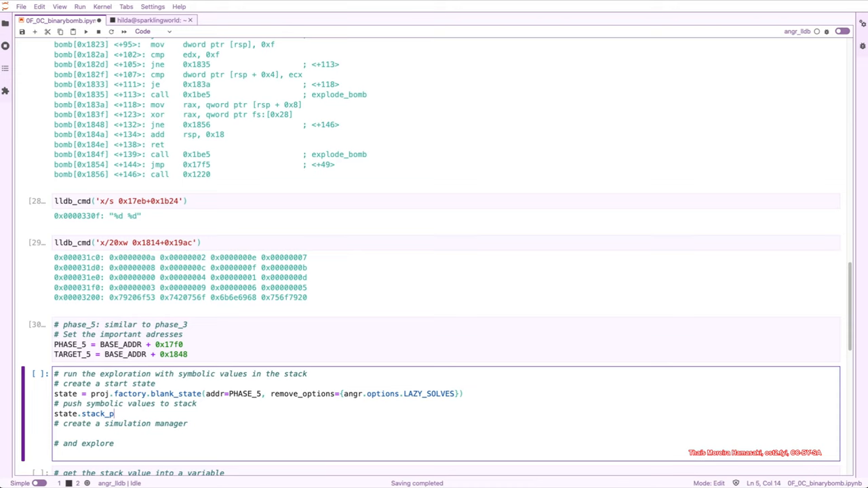
text(sh)
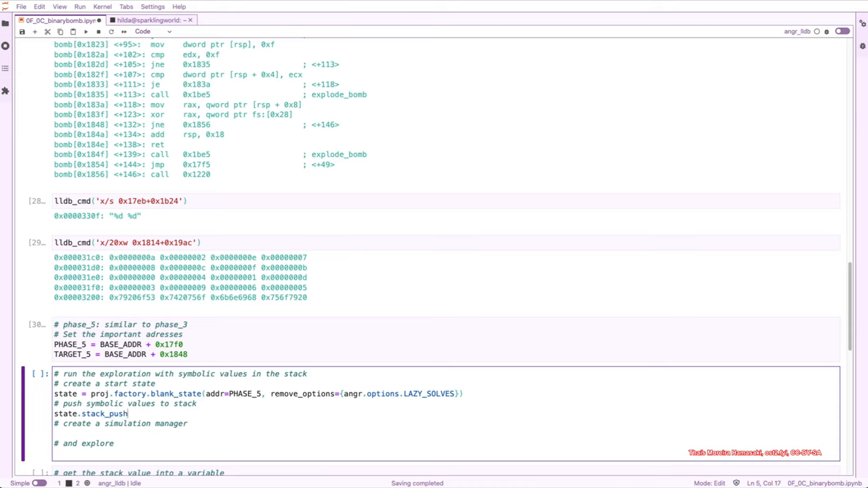
text(())
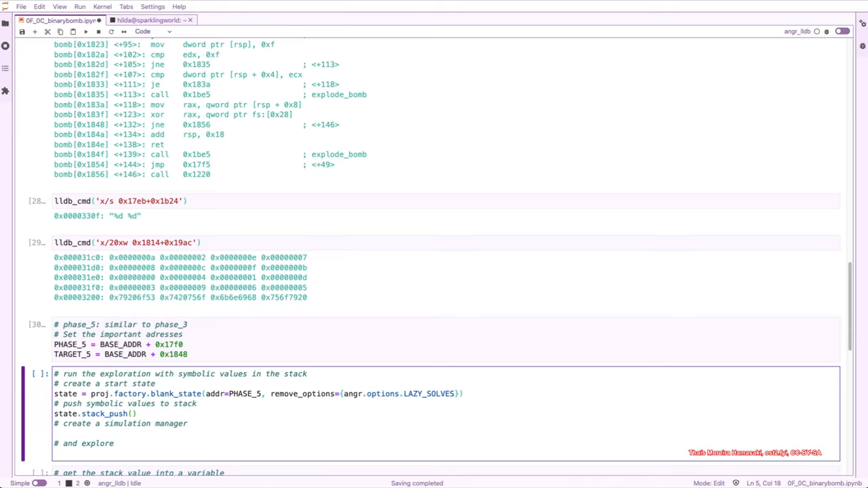
text(claripy)
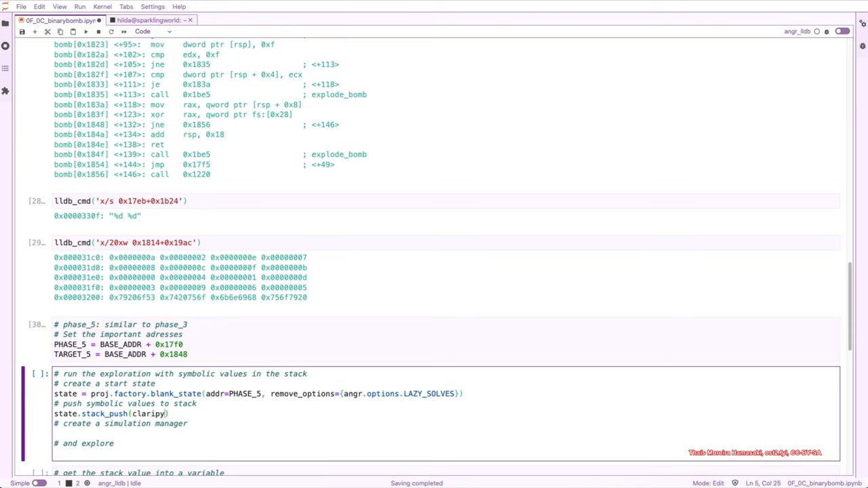
text(.)
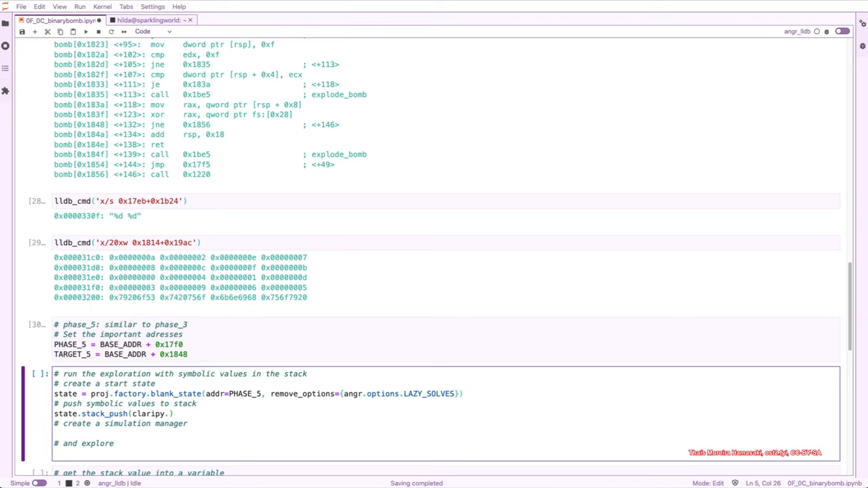
text(BVS)
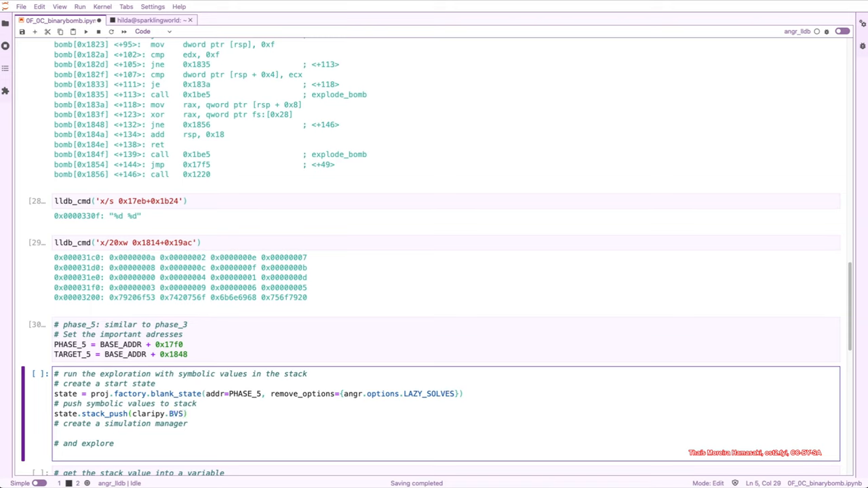
text(())
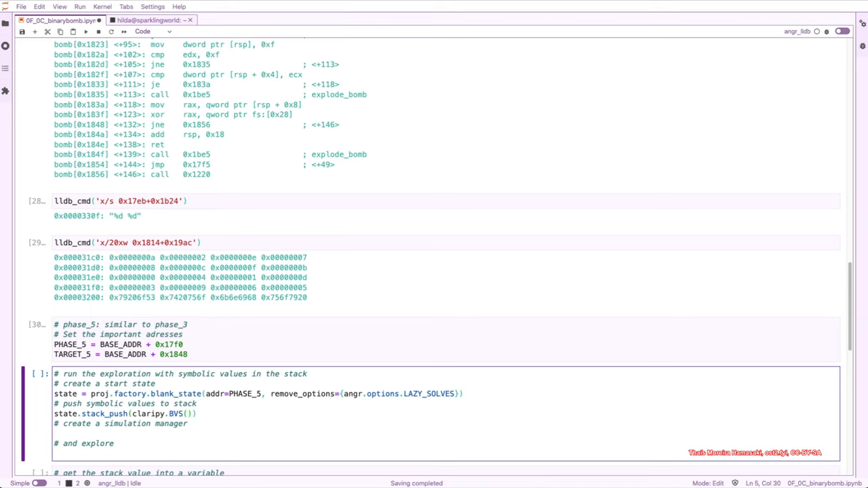
text(')
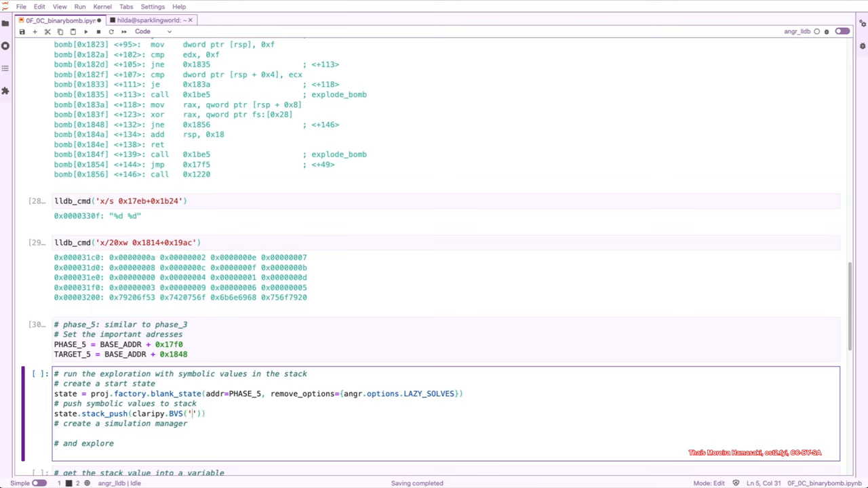
text(phase)
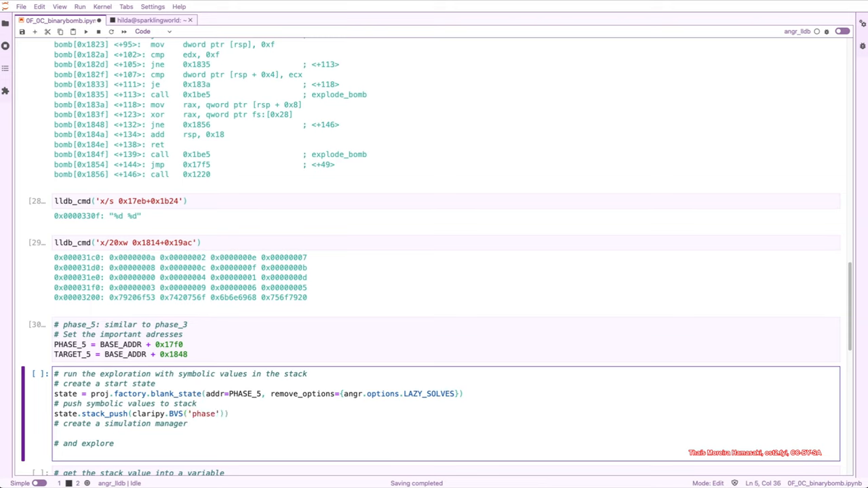
text(_5)
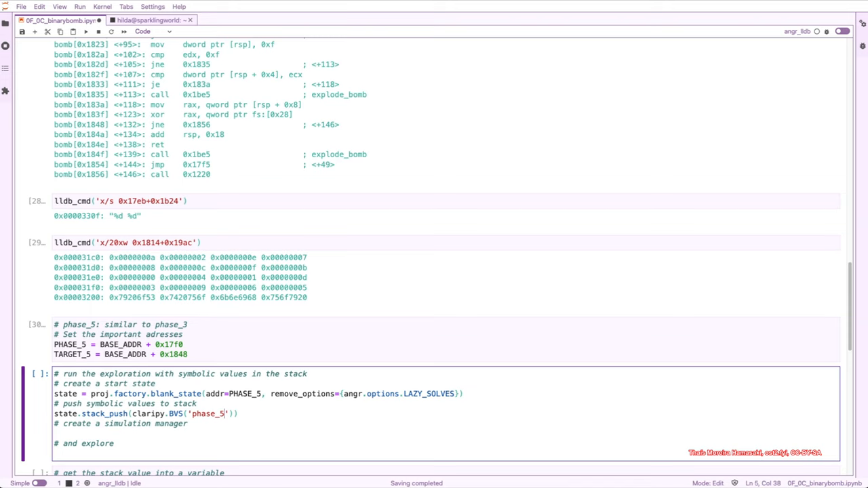
text(_fl)
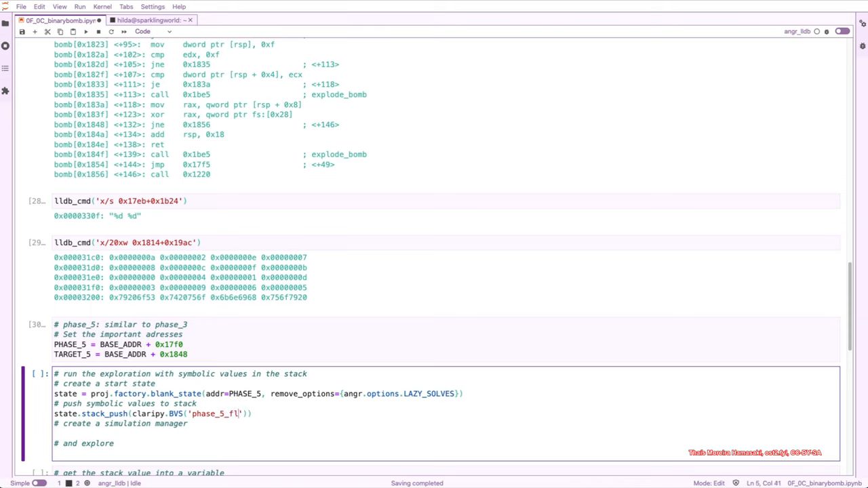
text(ag)
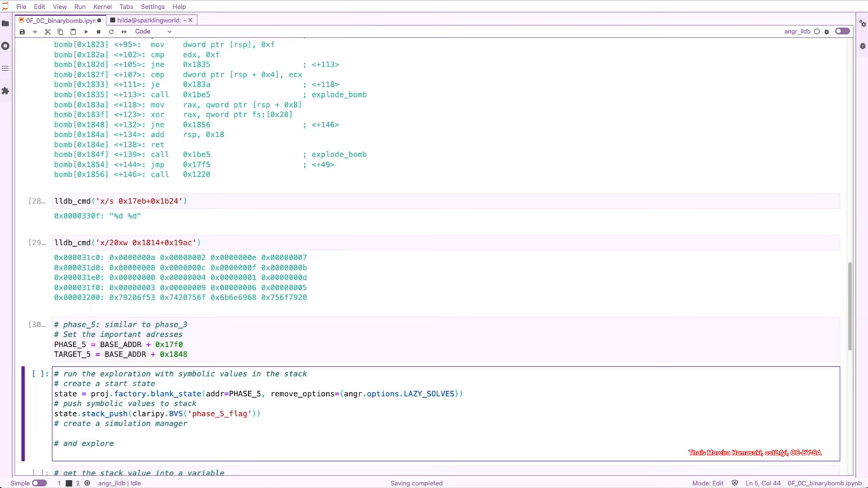
text(, 64)
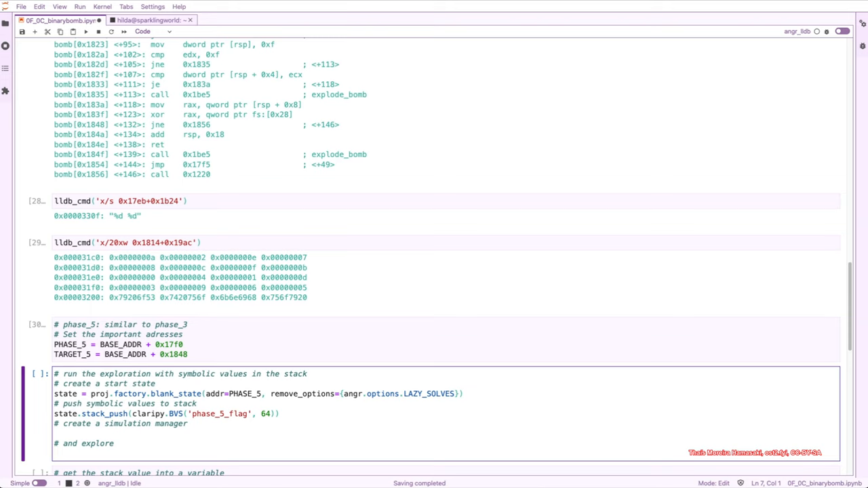
Step: Add sim = proj.factory.simgr(state) and sim.explore(find=TARGET_5, avoid=BOMB, enable_veritesting=True)
text(sim =)
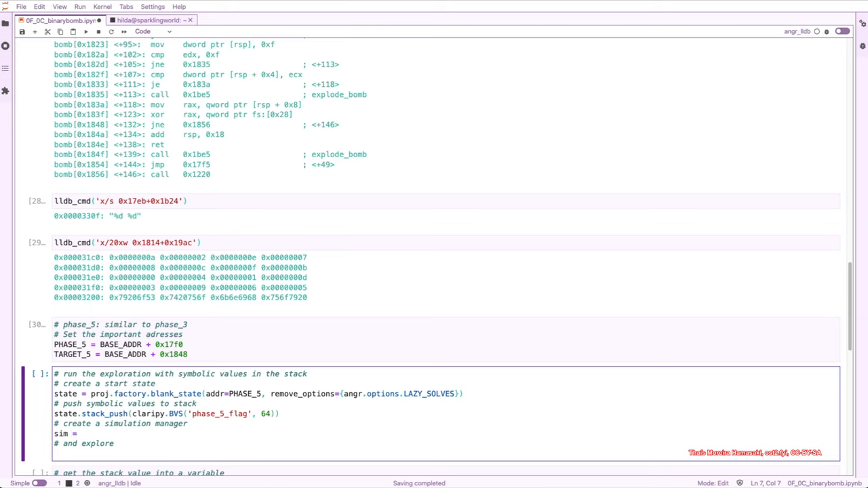
text(proj.)
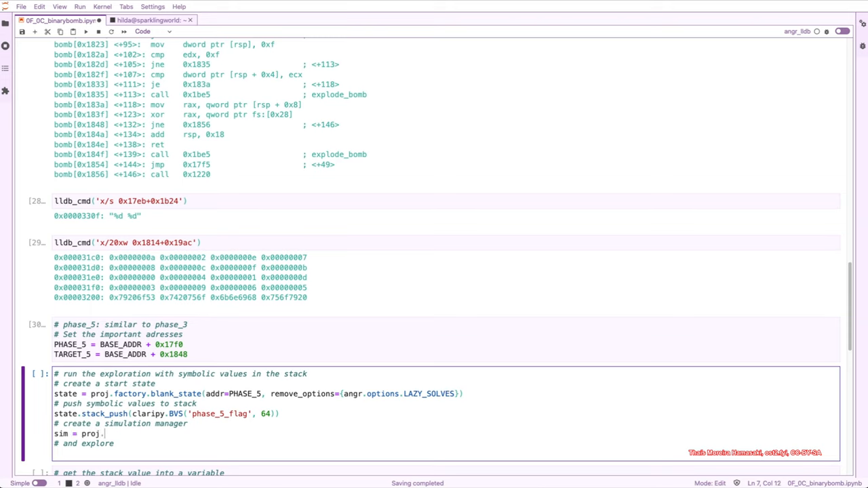
text(factory.s)
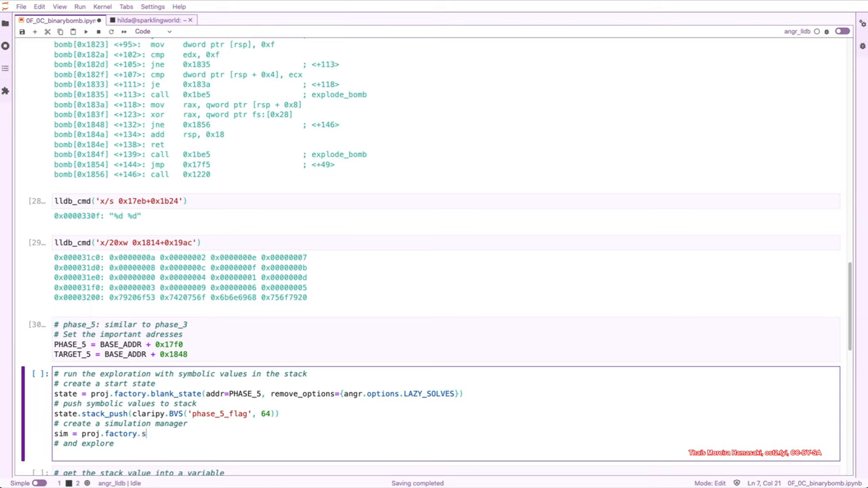
text(imgr(s)
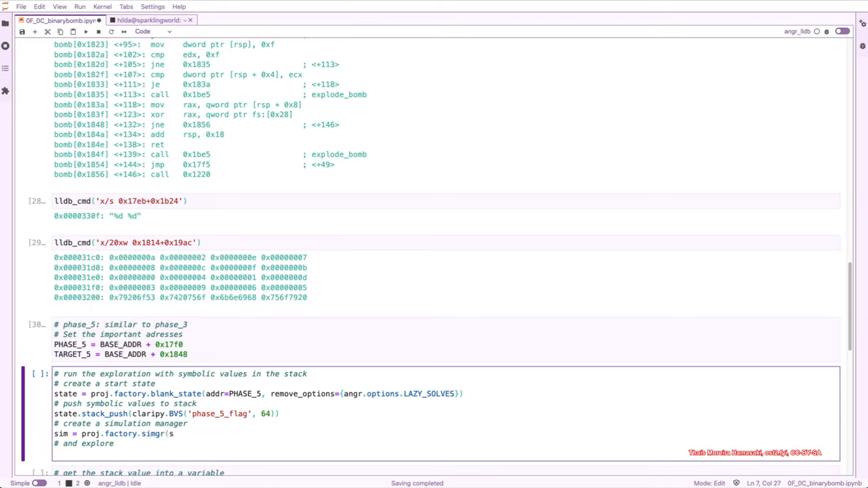
text(tate)
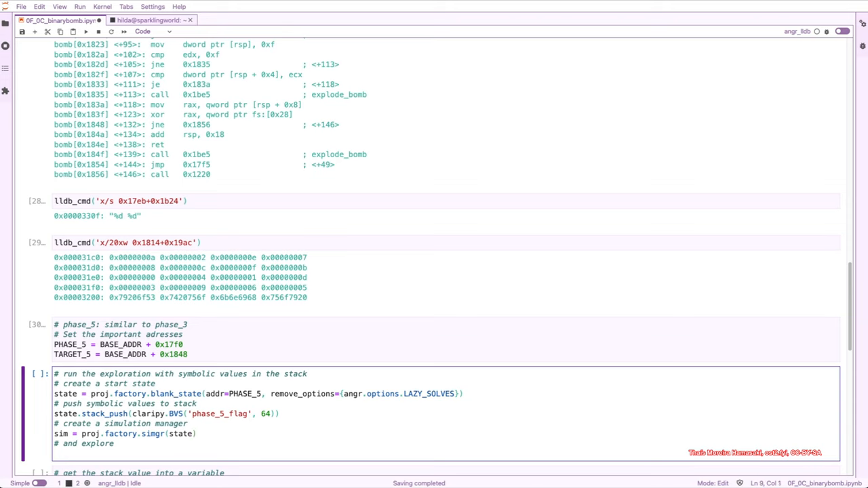
text(sim.exp)
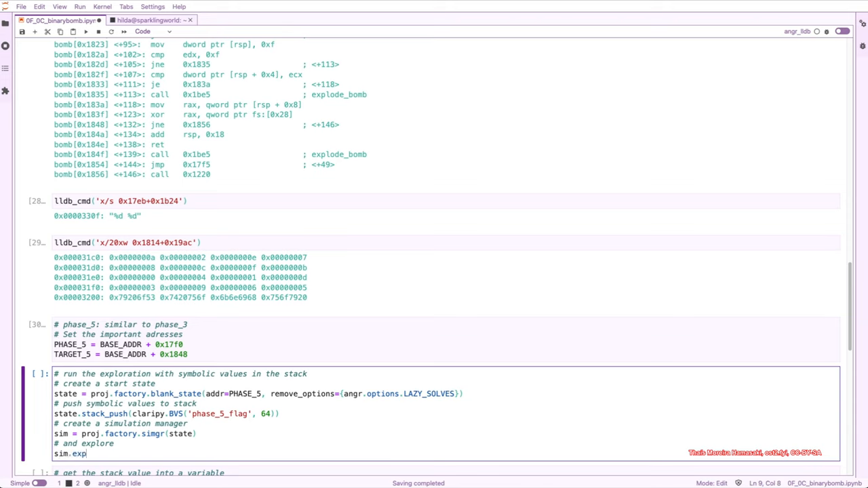
text(lore())
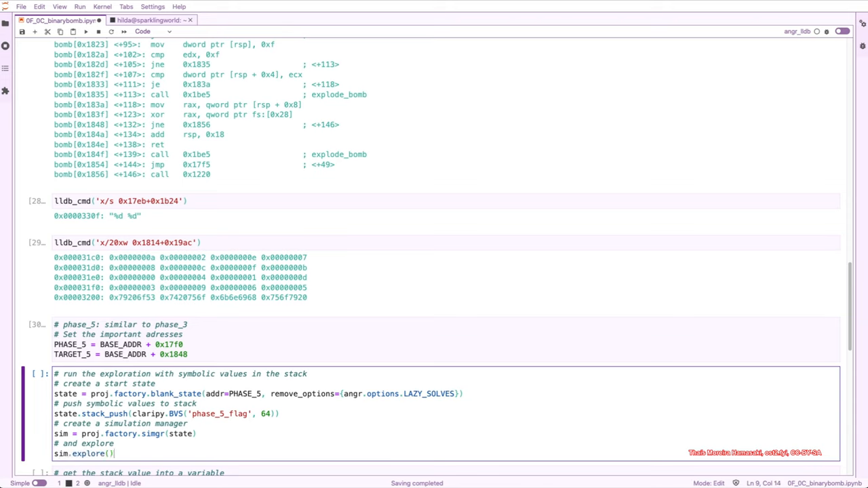
text(find)
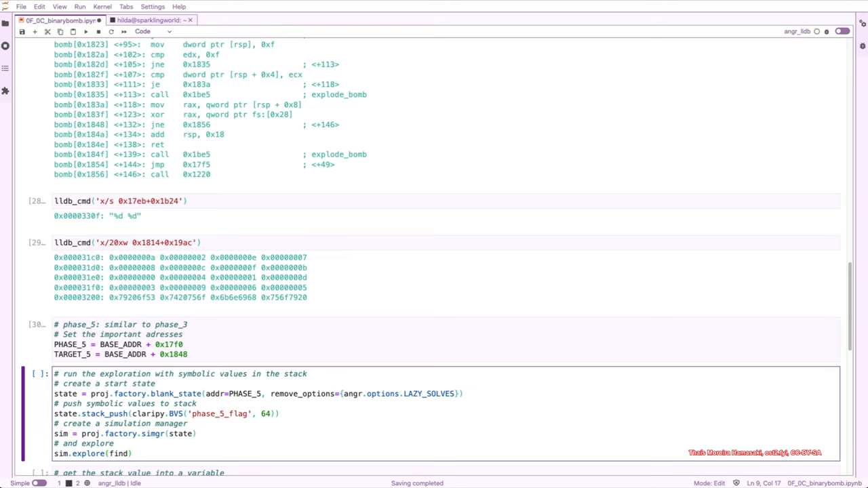
text(=)
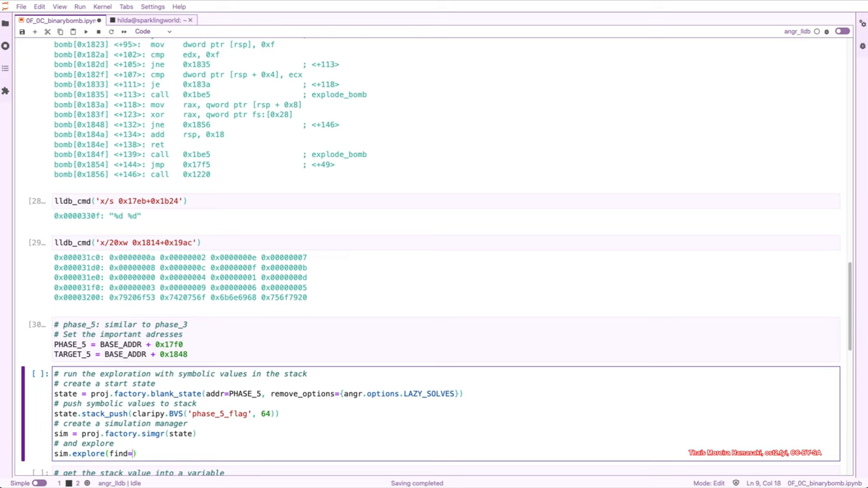
text(TARGET_5, av)
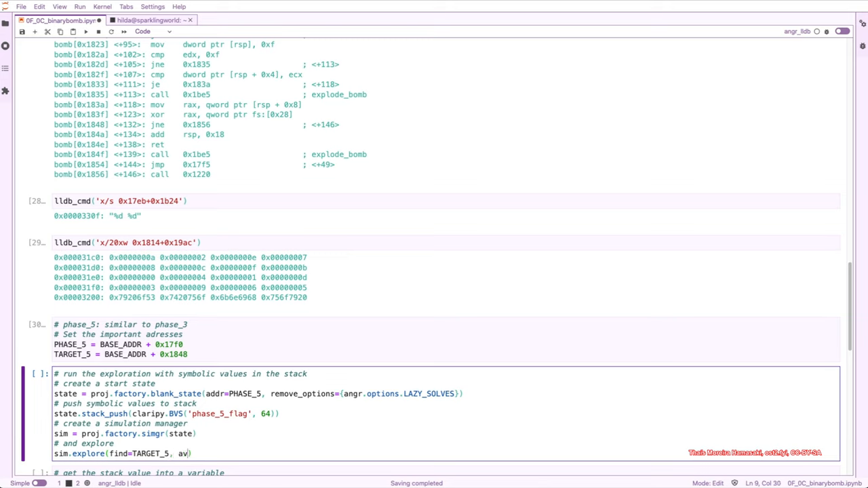
text(oid=BOMB)
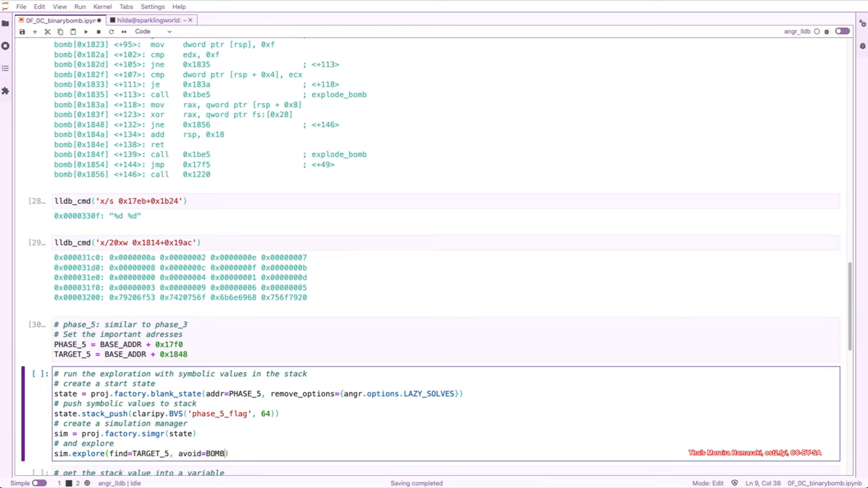
text(, enable)
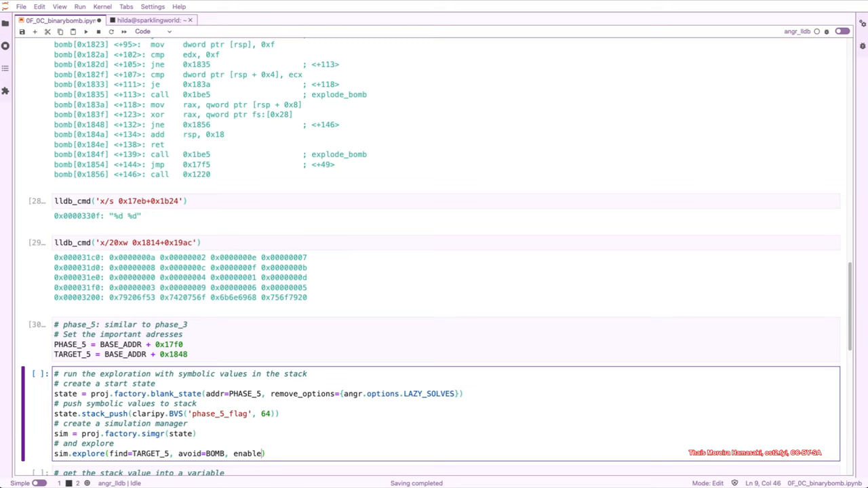
text(_veritesting)
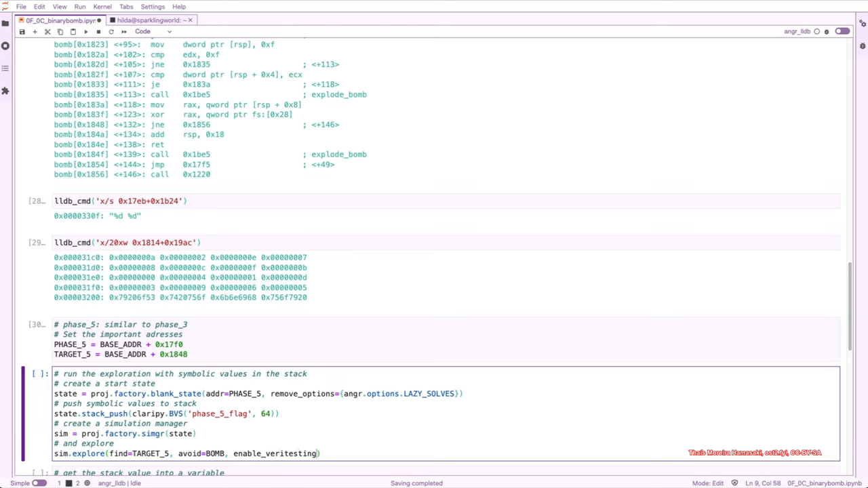
text(True)
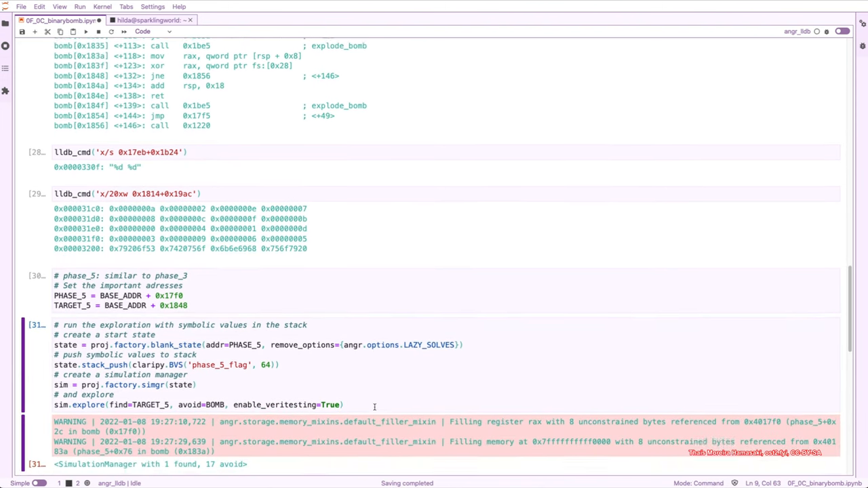
Step: Scroll through the exploration result showing 1 found state and the stack-value cell
scroll(down, 3)
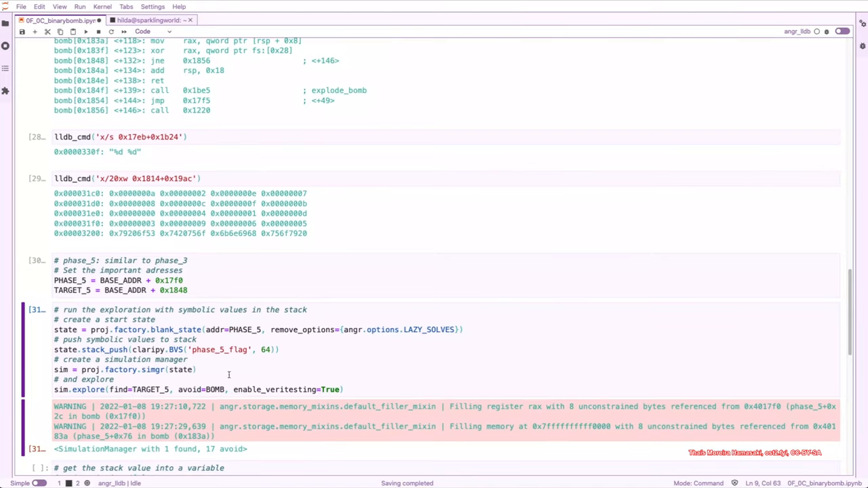
scroll(down, 3)
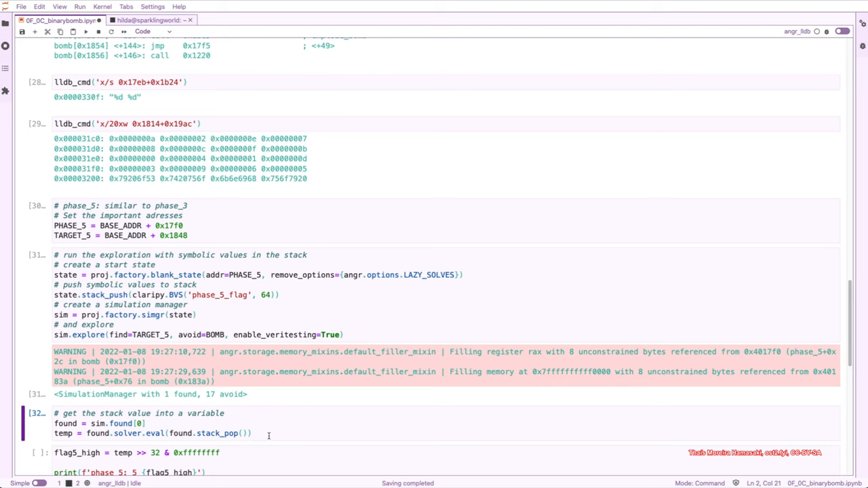
scroll(up, 3)
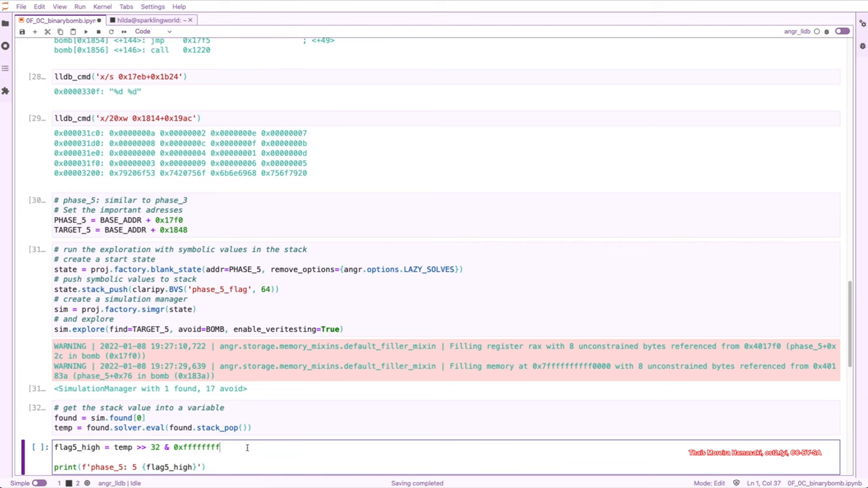
mouse_move(322, 154)
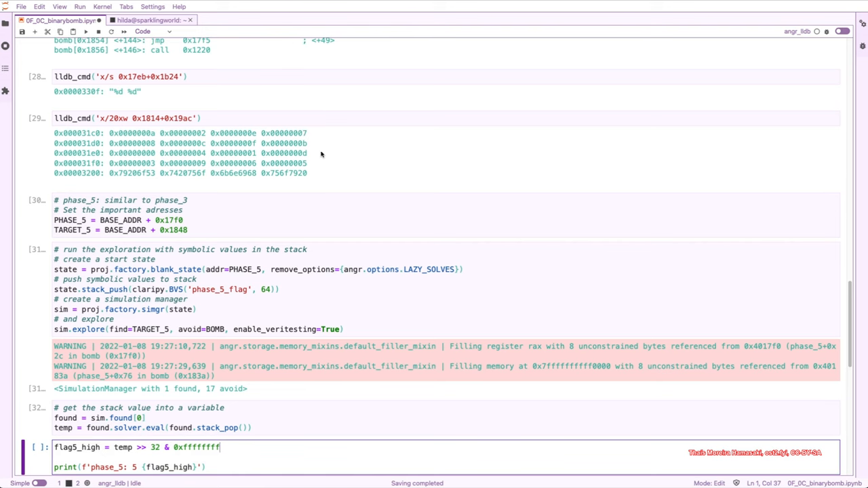
scroll(up, 3)
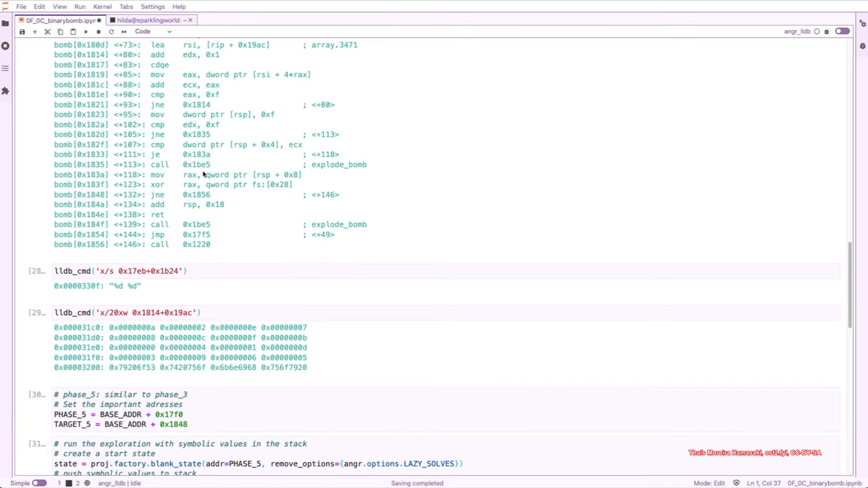
double_click(296, 144)
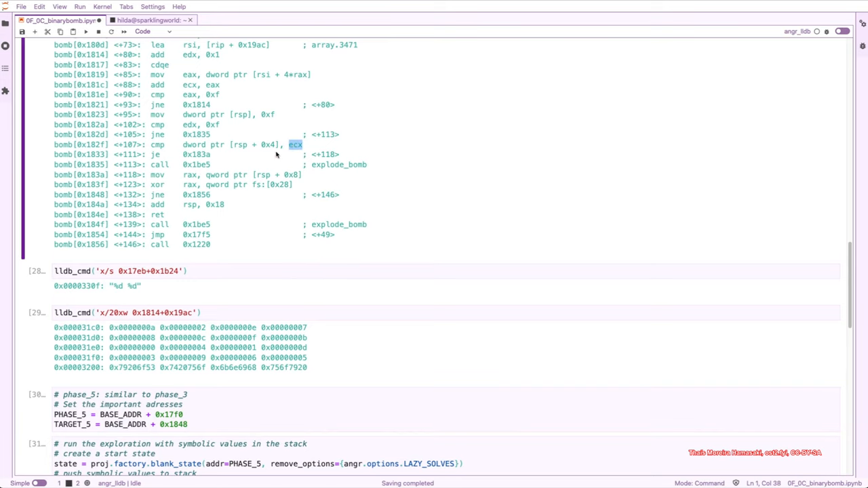
scroll(down, 3)
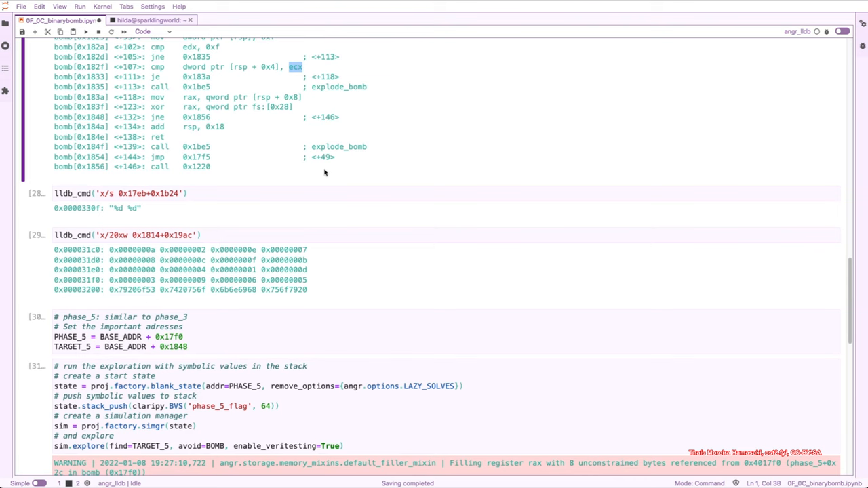
scroll(down, 3)
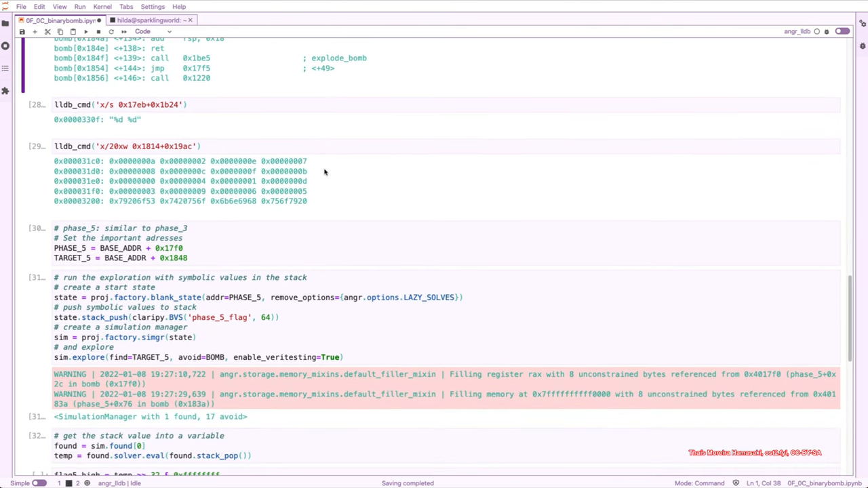
scroll(up, 3)
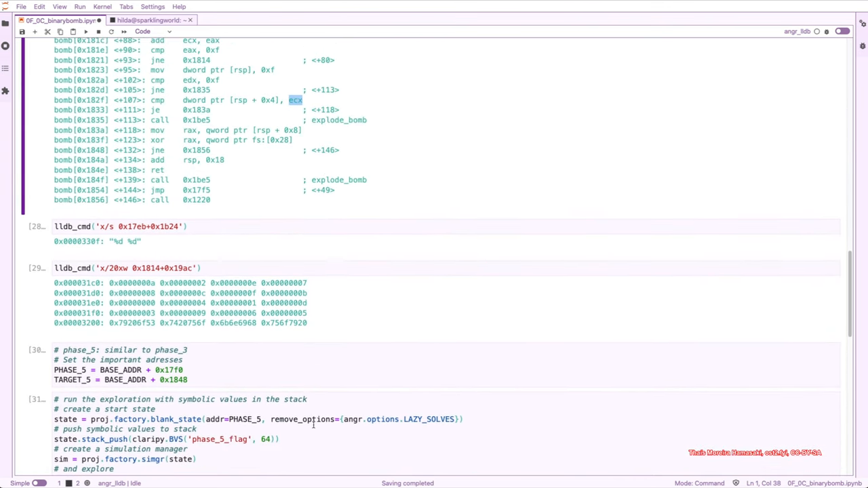
scroll(down, 3)
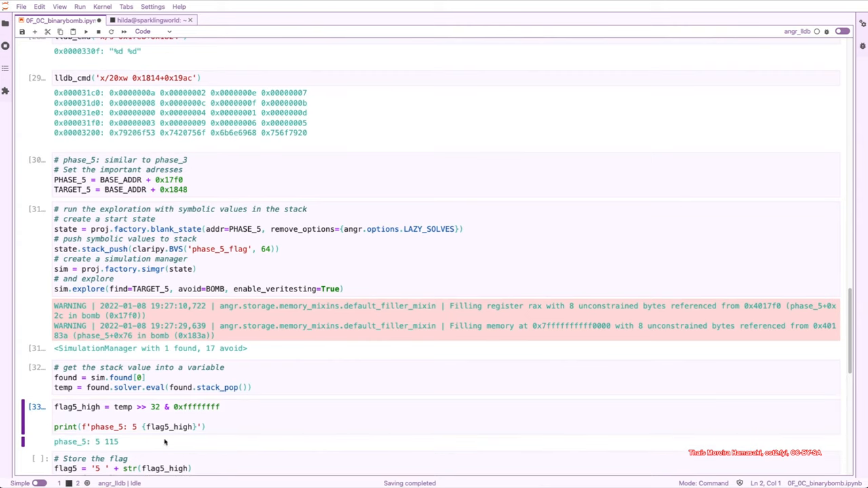
Step: Print and store the phase 5 answer 5 115, then run the bomb with bomb_flags.txt defusing five phases
double_click(168, 426)
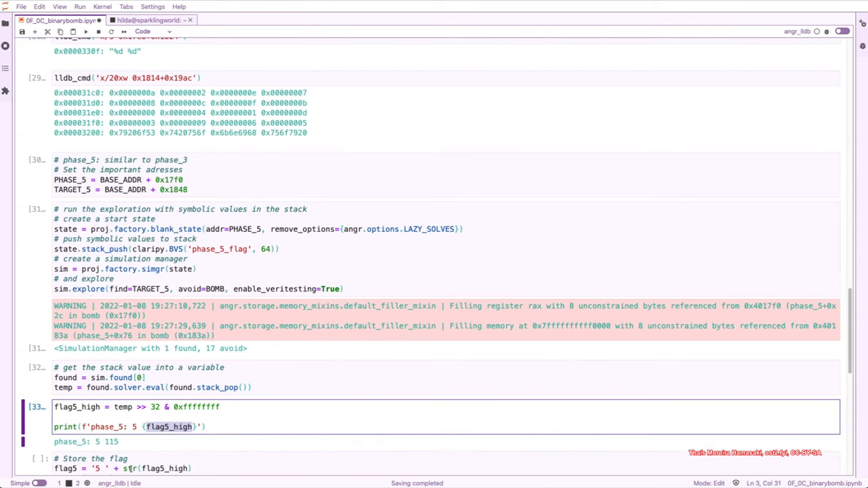
double_click(107, 442)
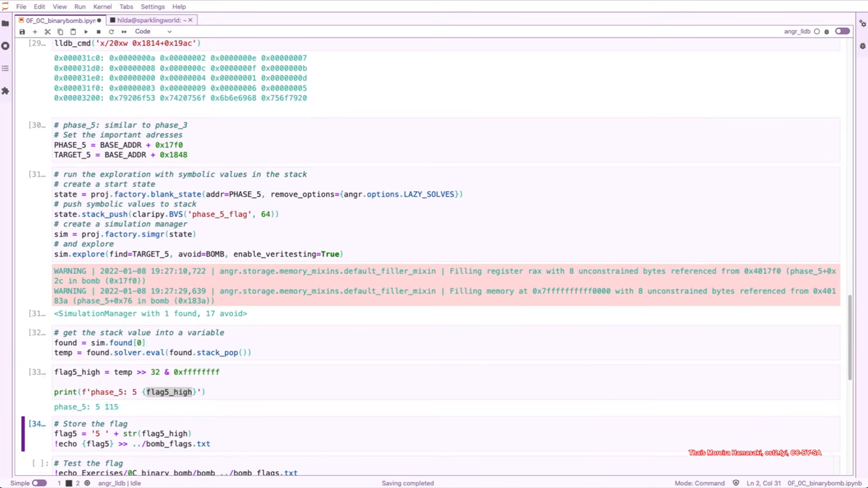
mouse_move(219, 440)
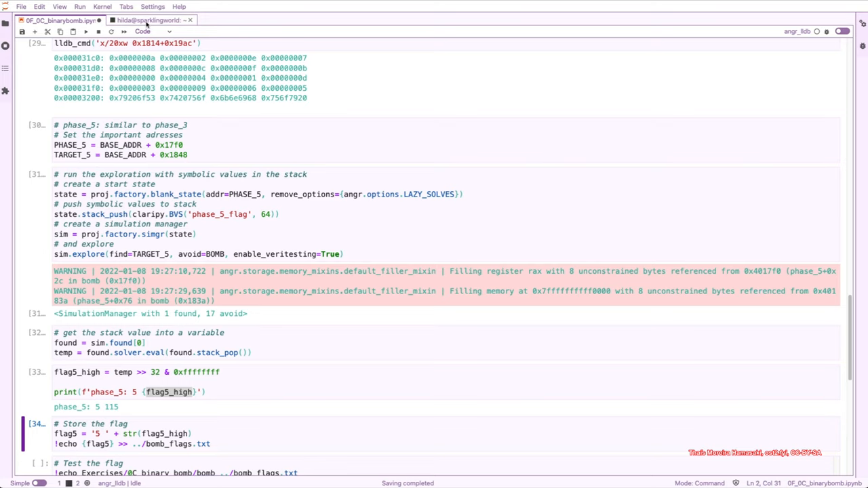
click(149, 20)
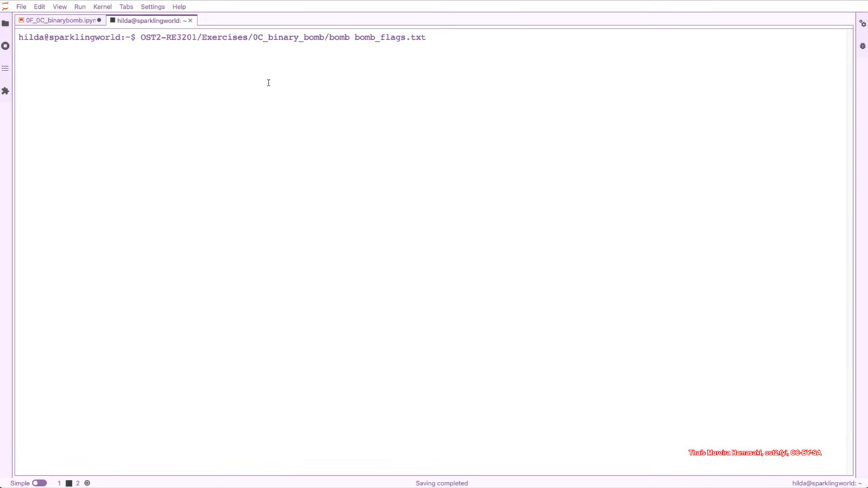
key(Return)
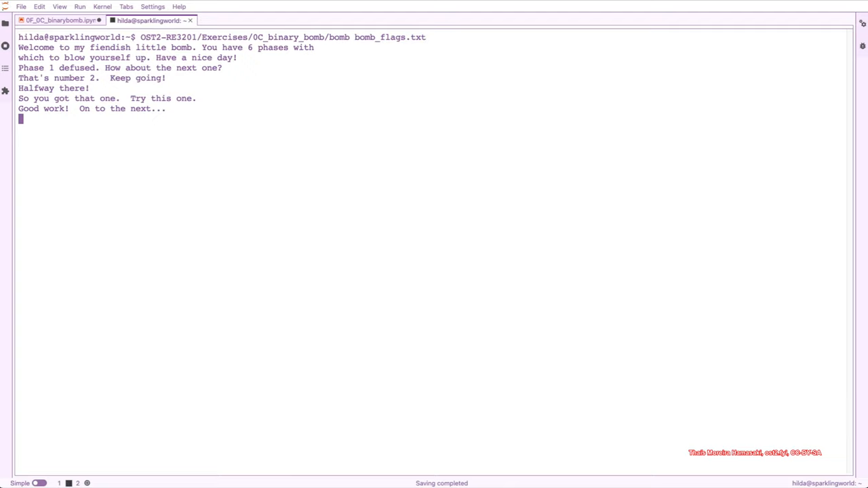